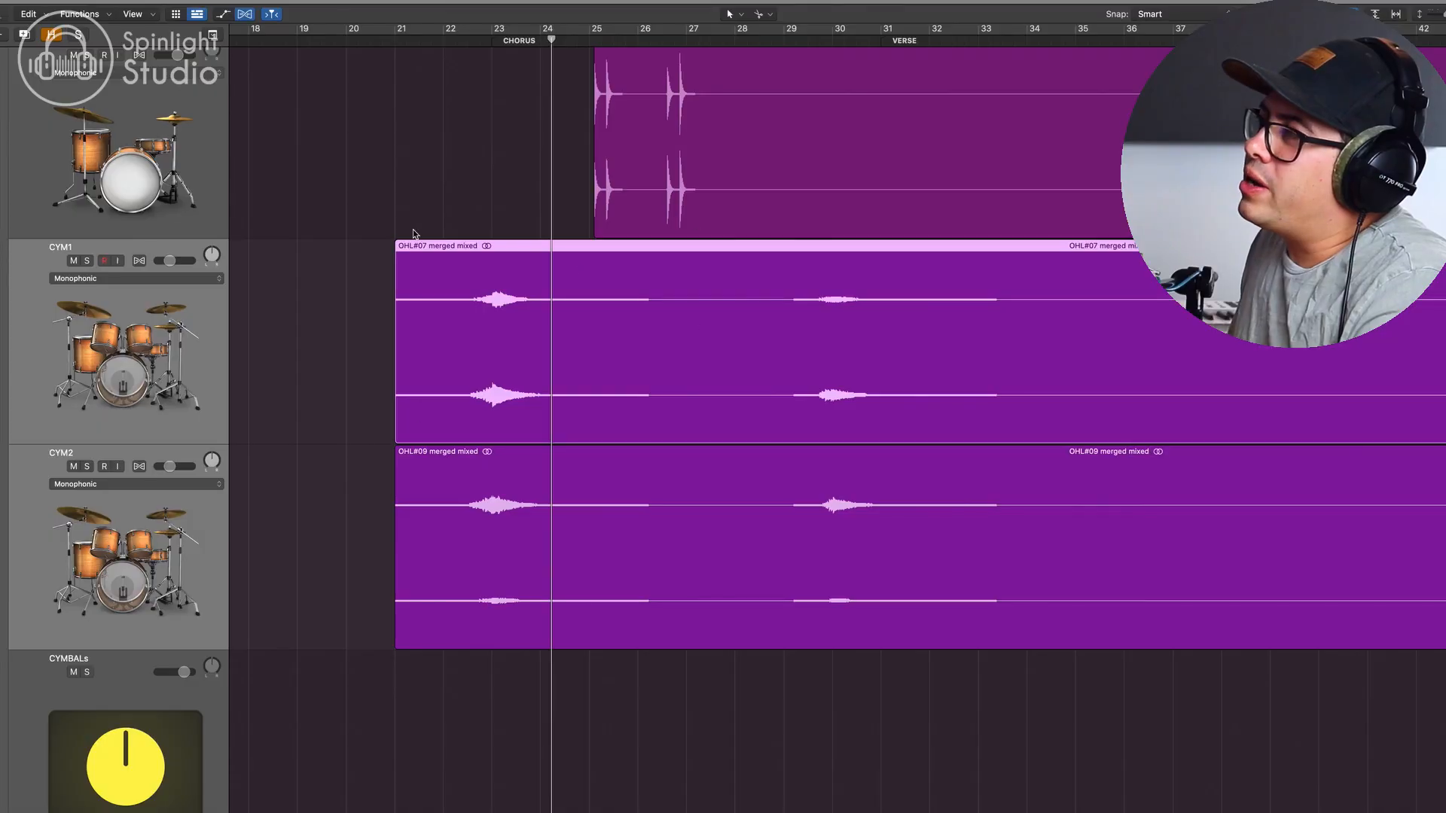
mouse_move(576, 330)
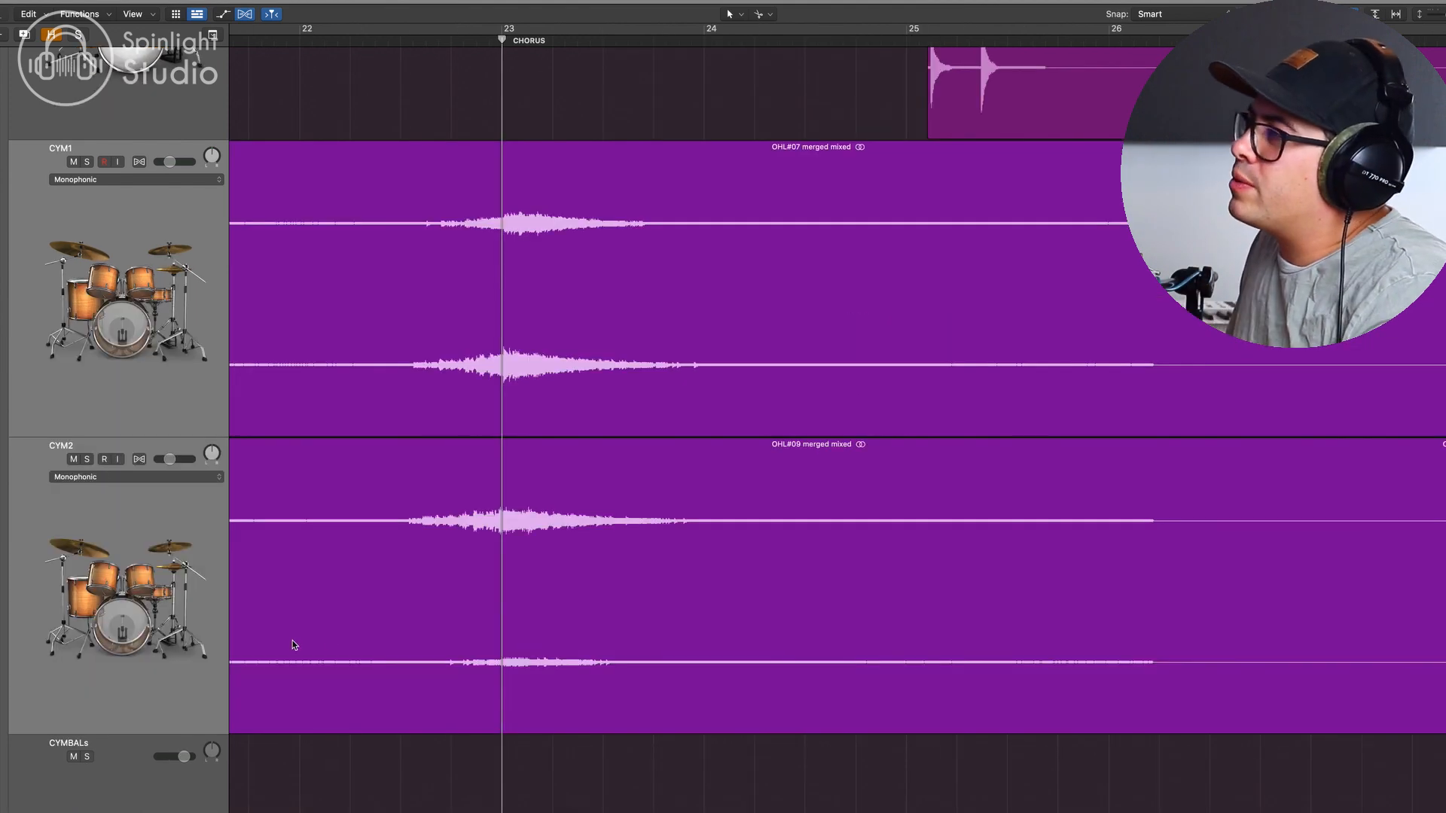
Select the cymbal crash region on the overhead track to slice it out
click(811, 443)
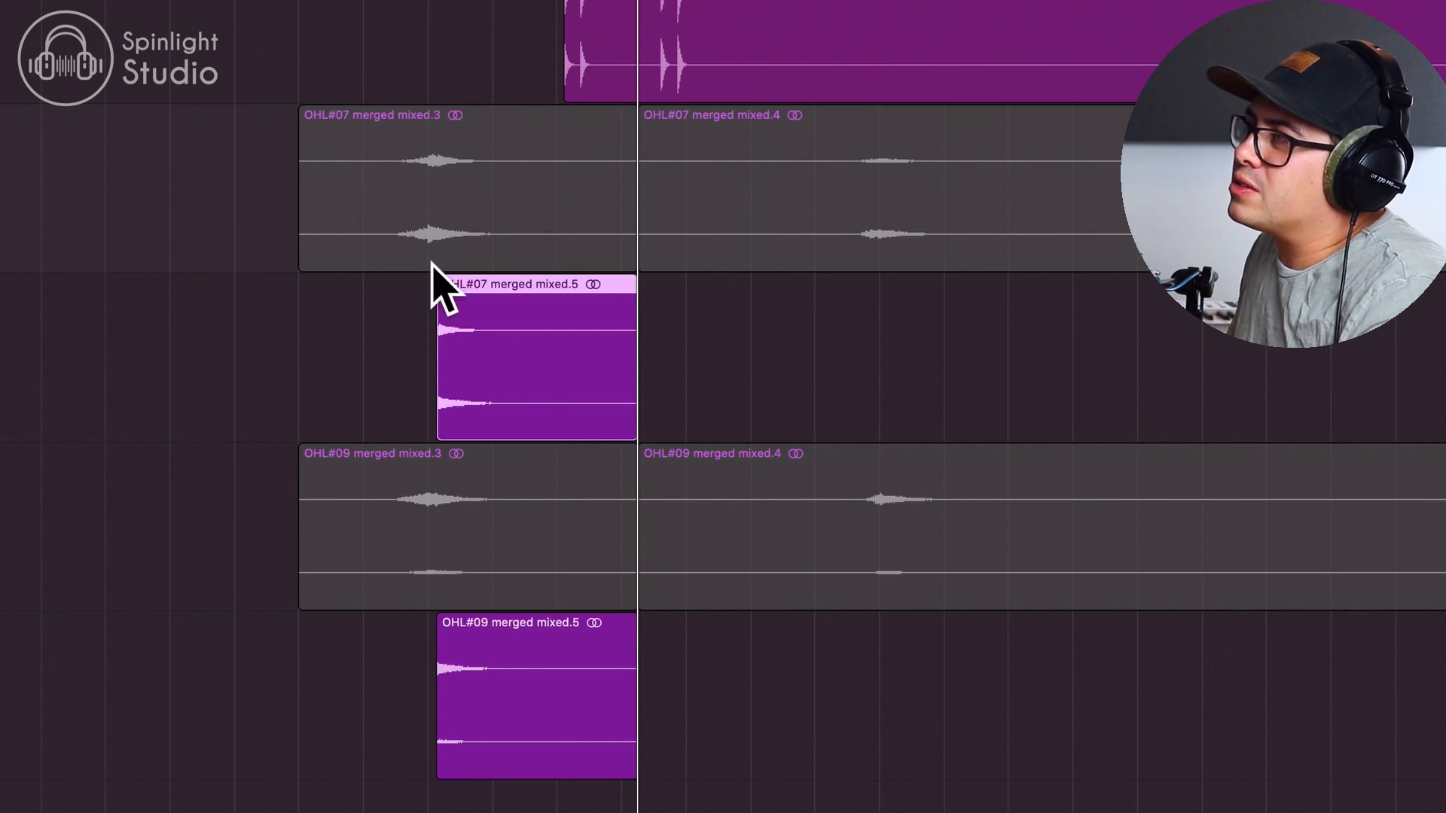
mouse_move(488, 370)
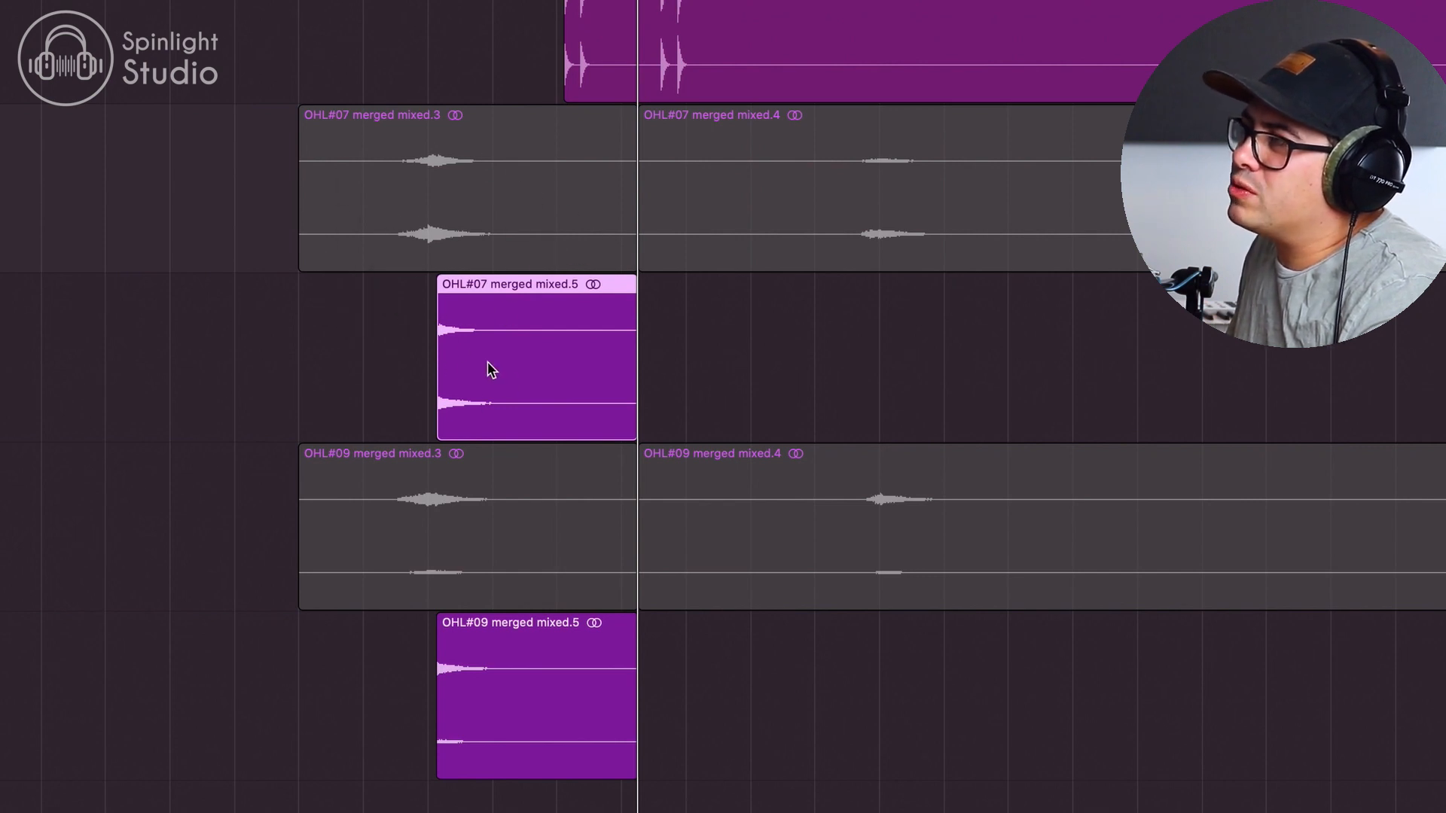
mouse_move(464, 389)
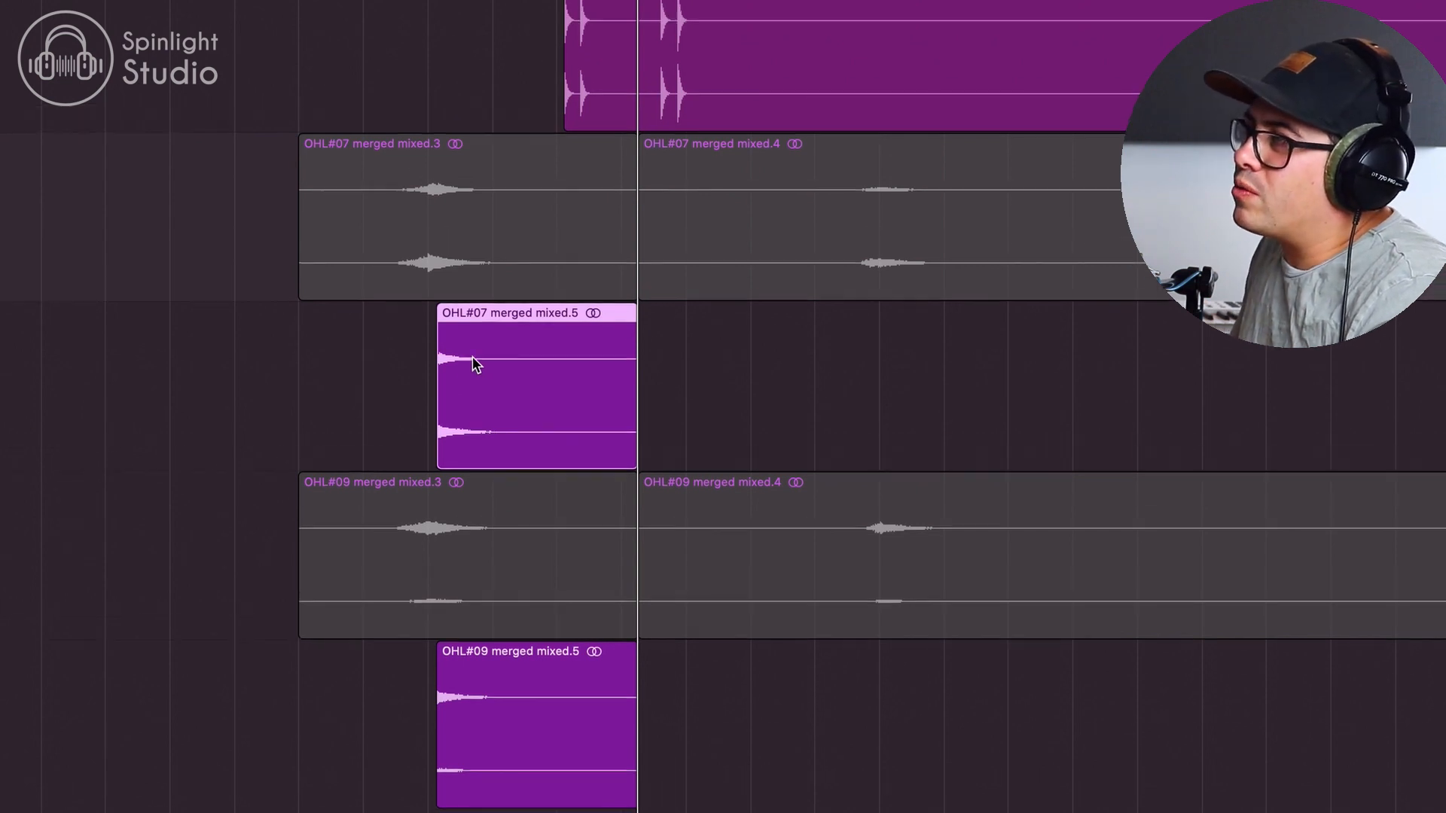
Convert the cymbal slice to a new audio file named reverse2 via the right-click Convert menu
right_click(471, 362)
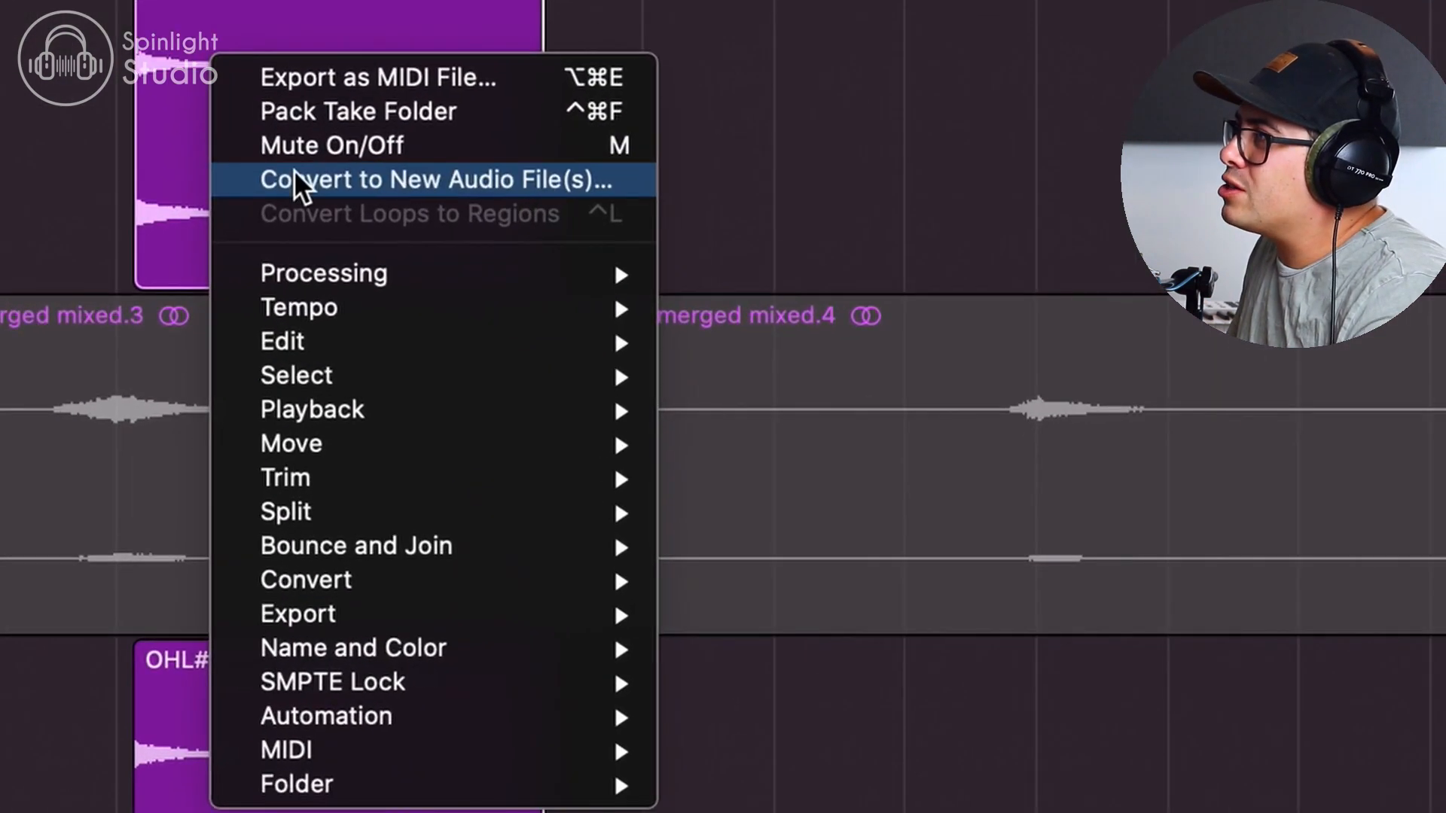
mouse_move(435, 188)
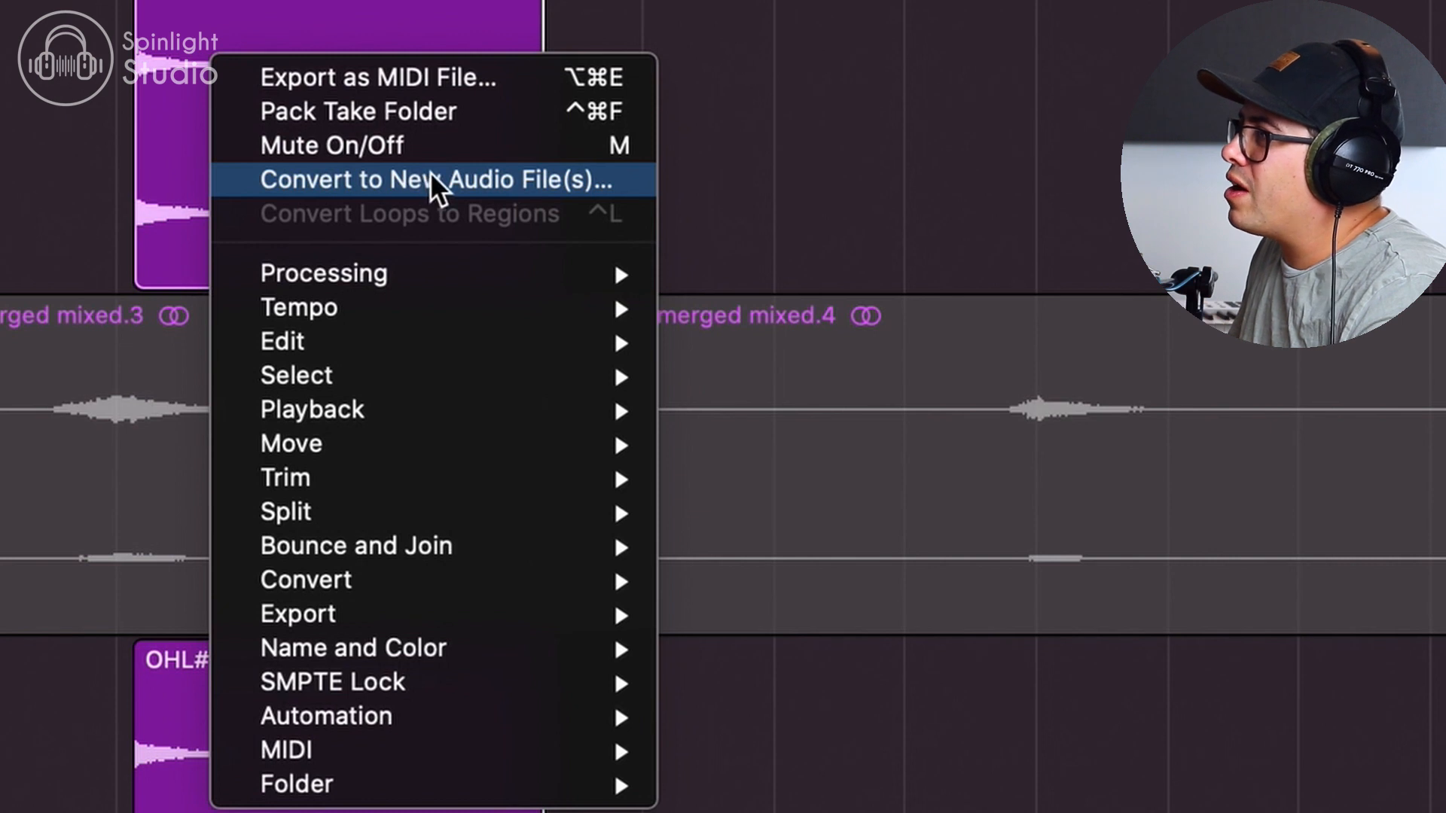
mouse_move(357, 197)
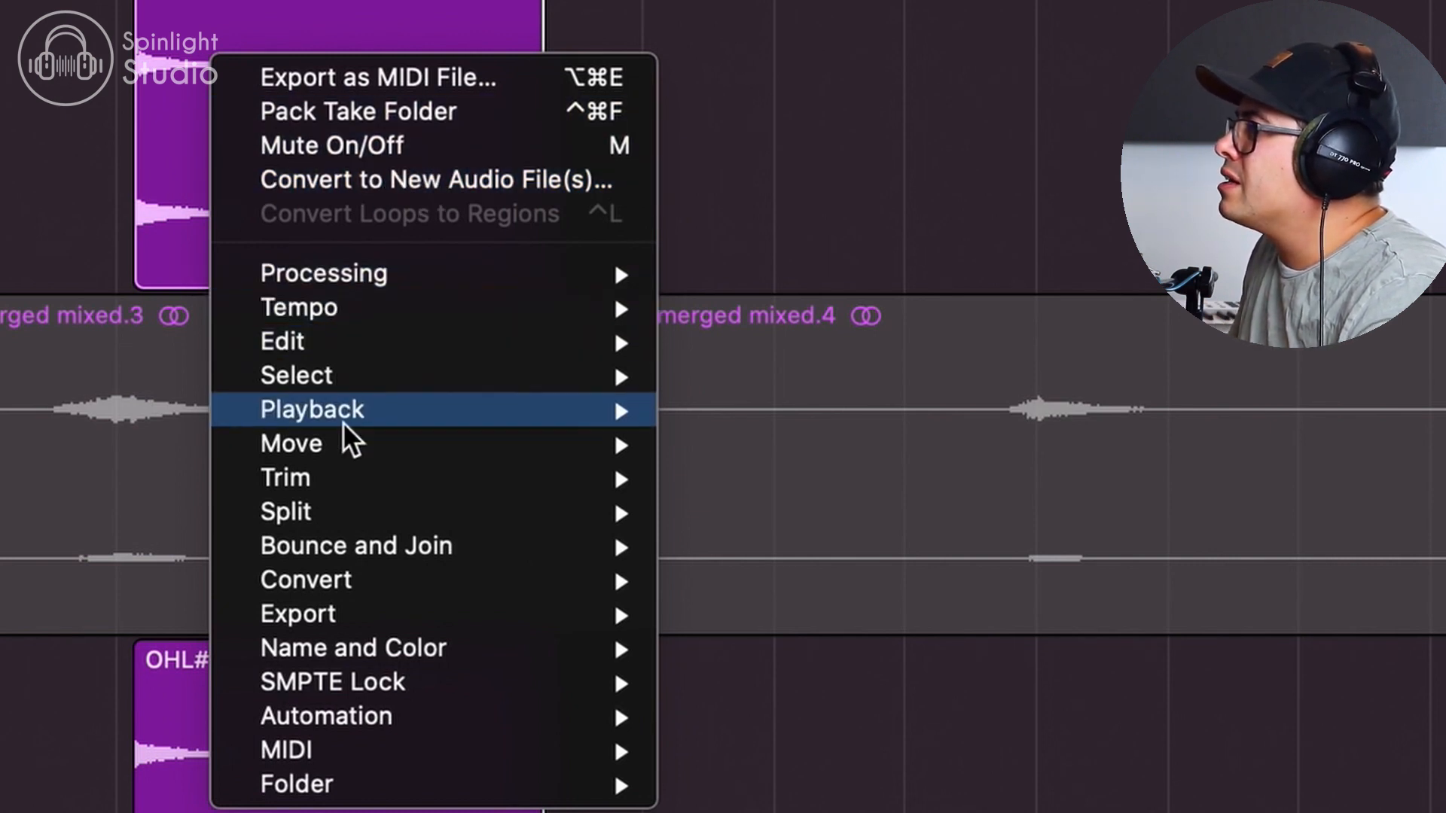
mouse_move(306, 580)
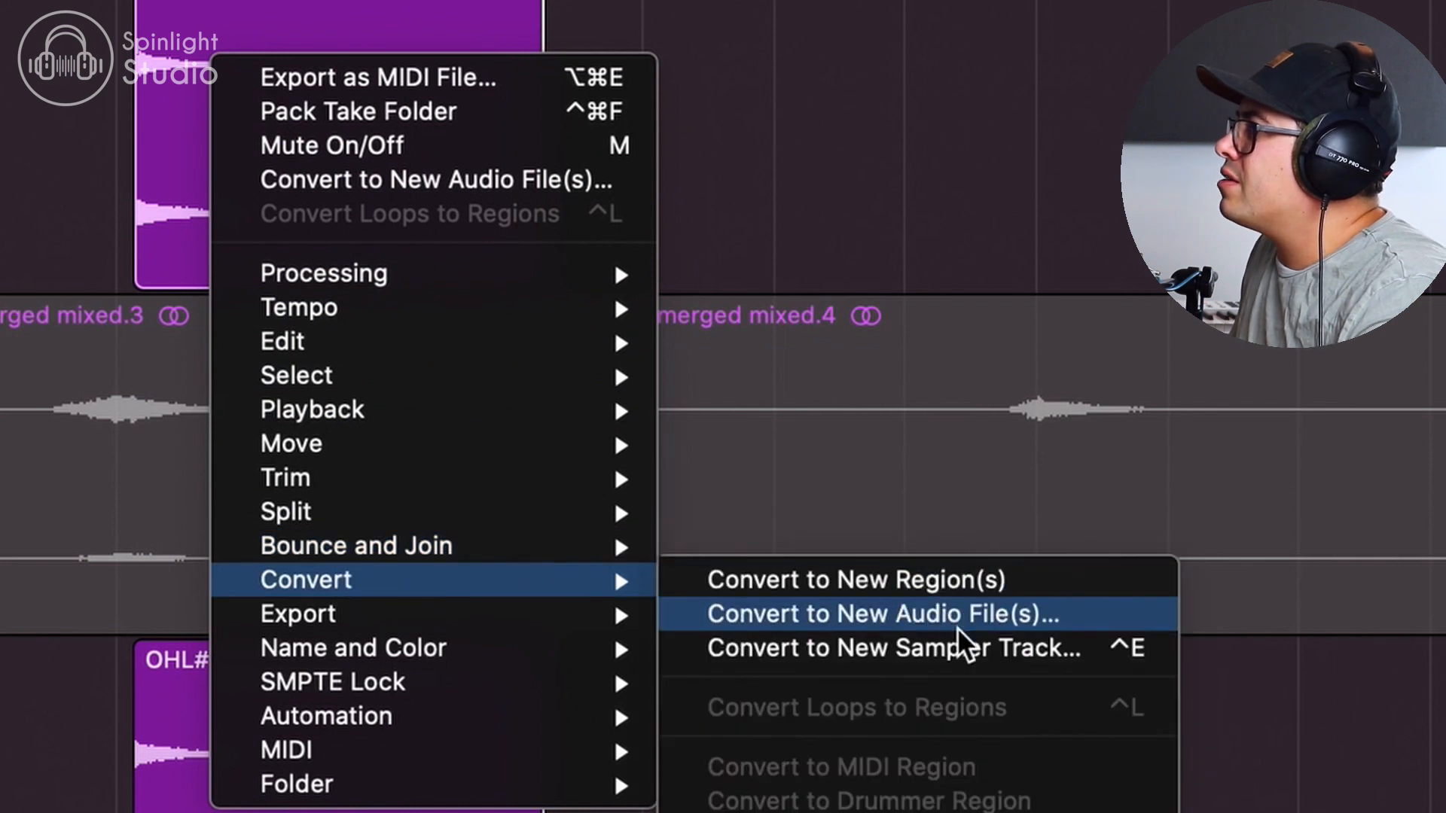
click(883, 614)
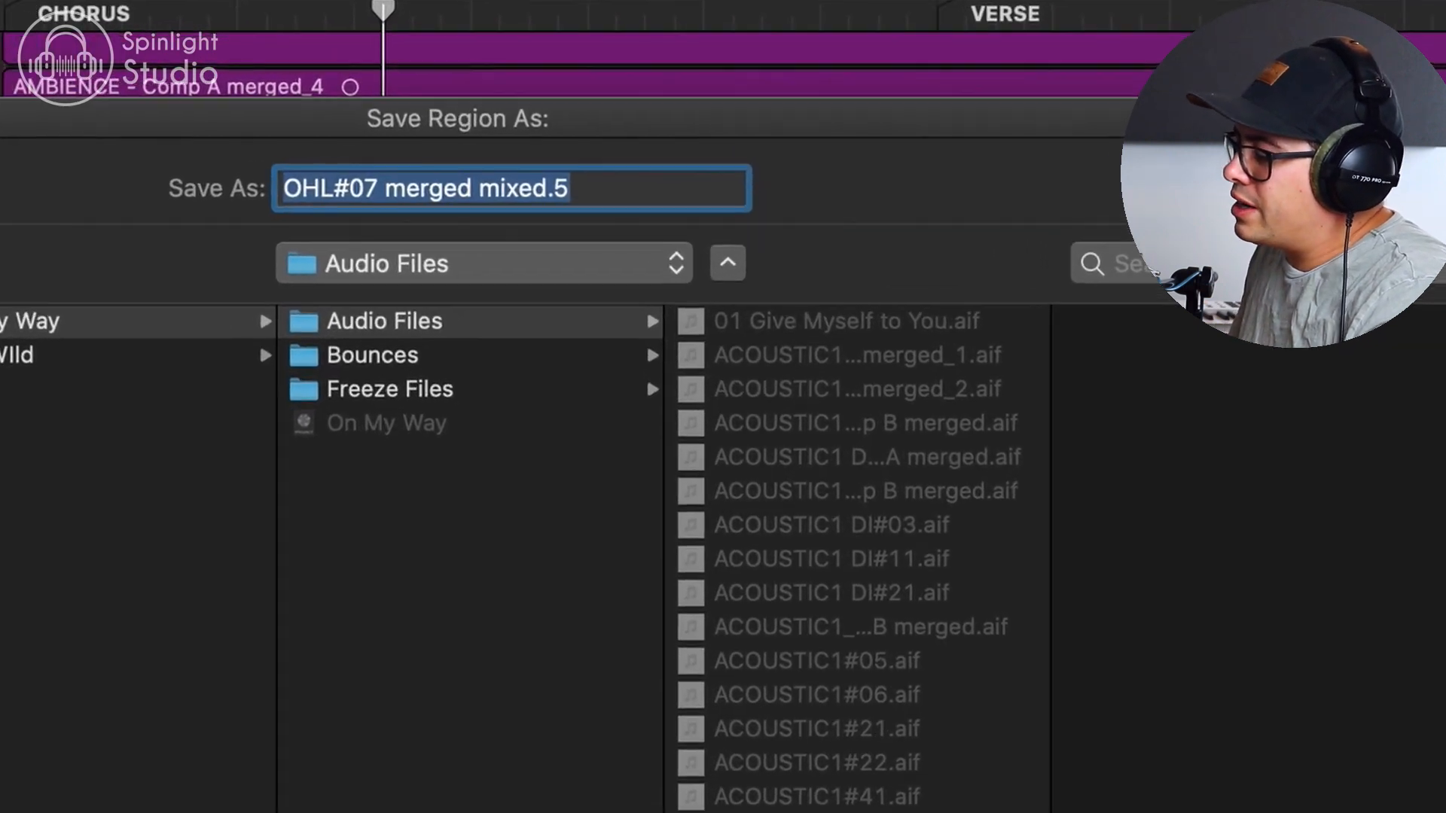
text(revers)
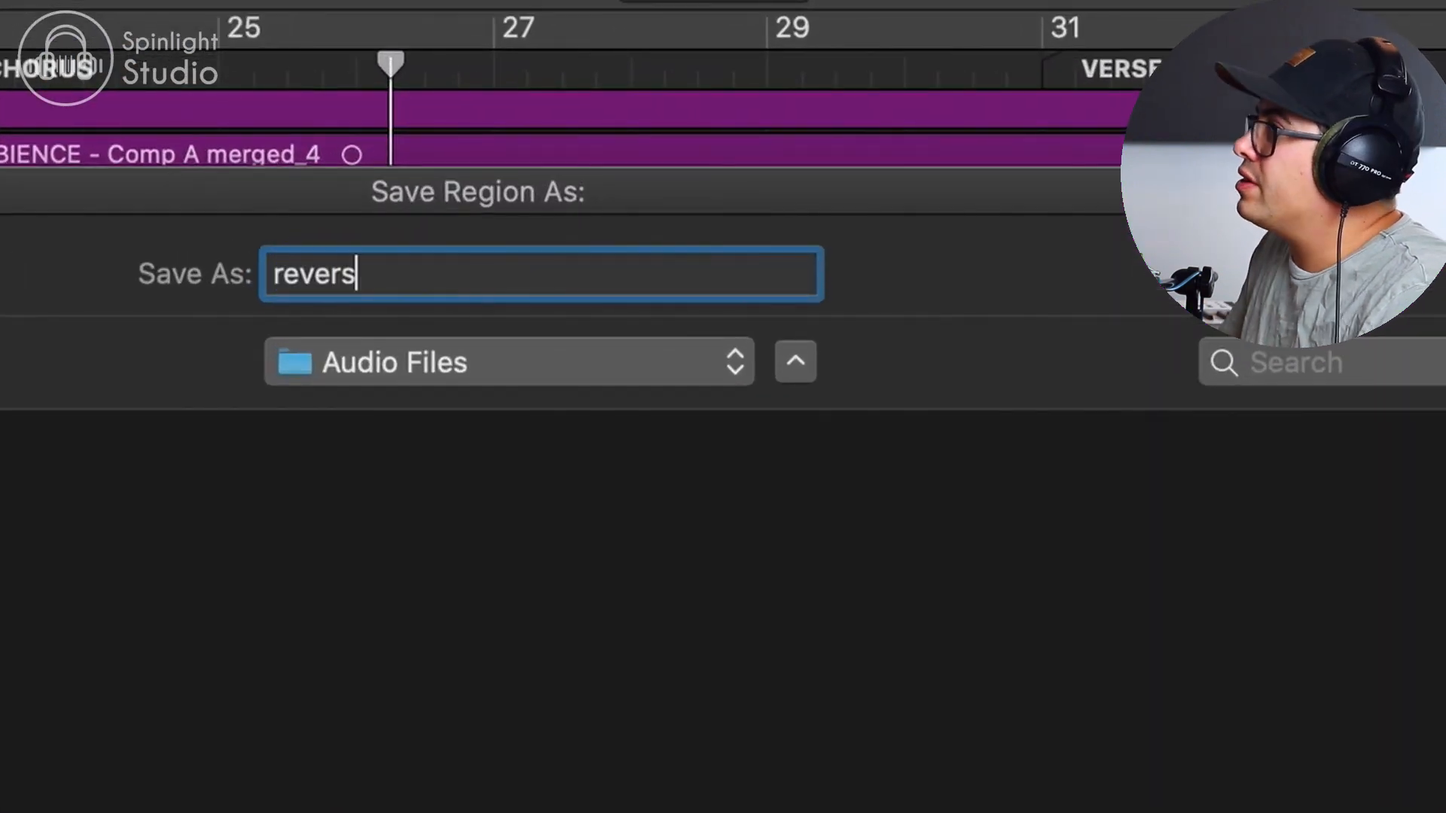
text(e2)
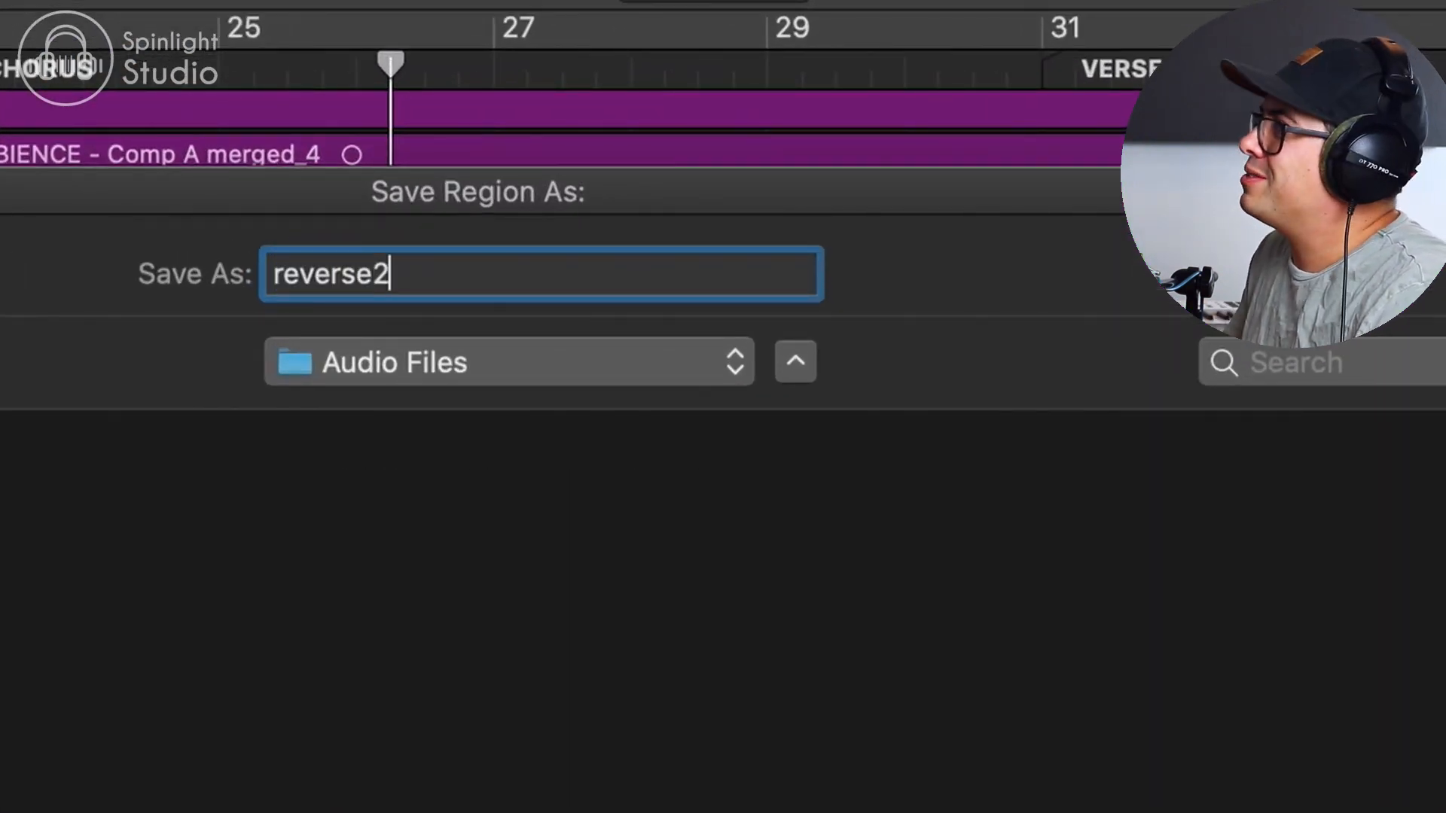
Save the new audio file and apply Functions > Reverse to the converted cymbal slice
key(Return)
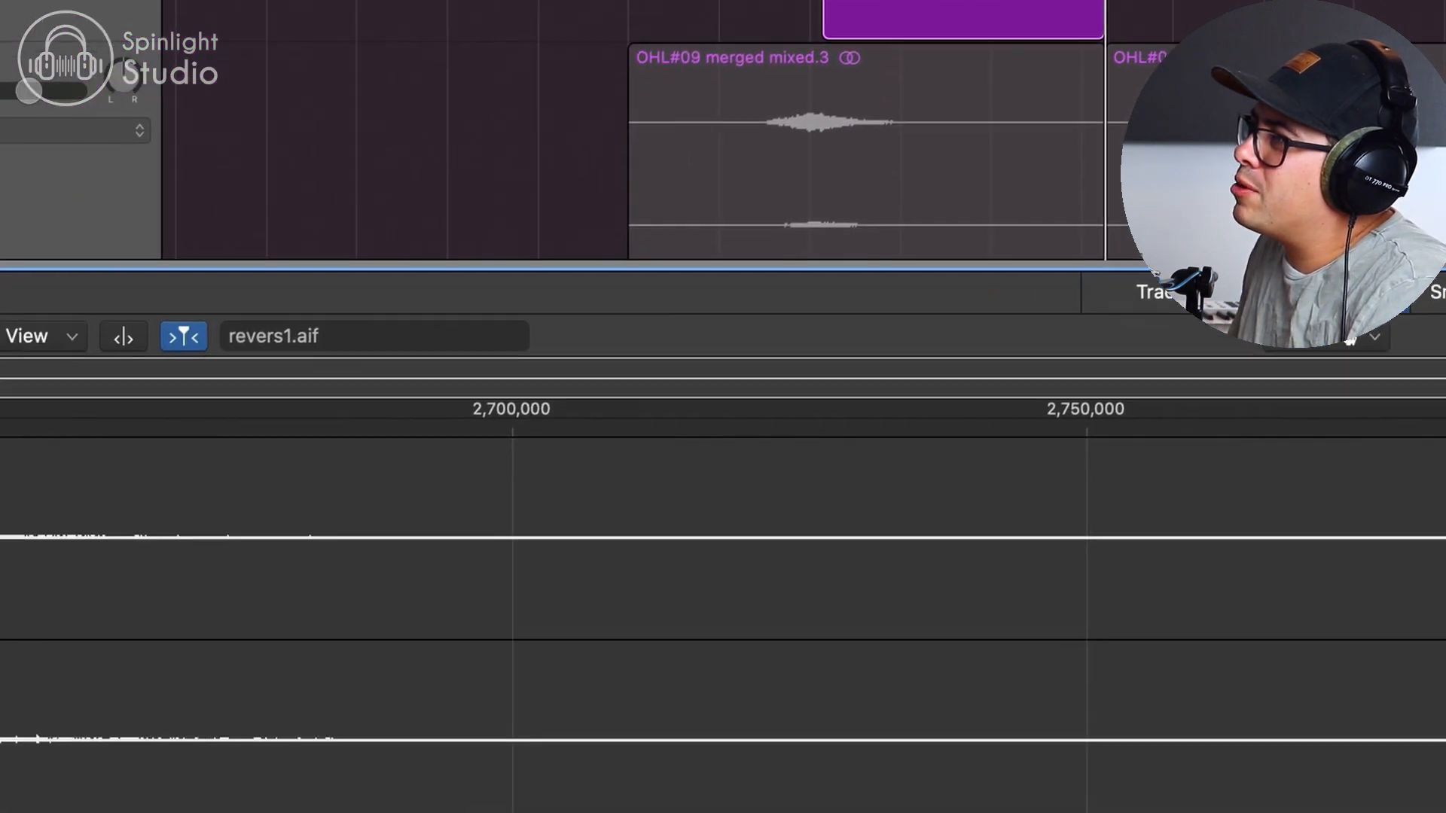
click(330, 284)
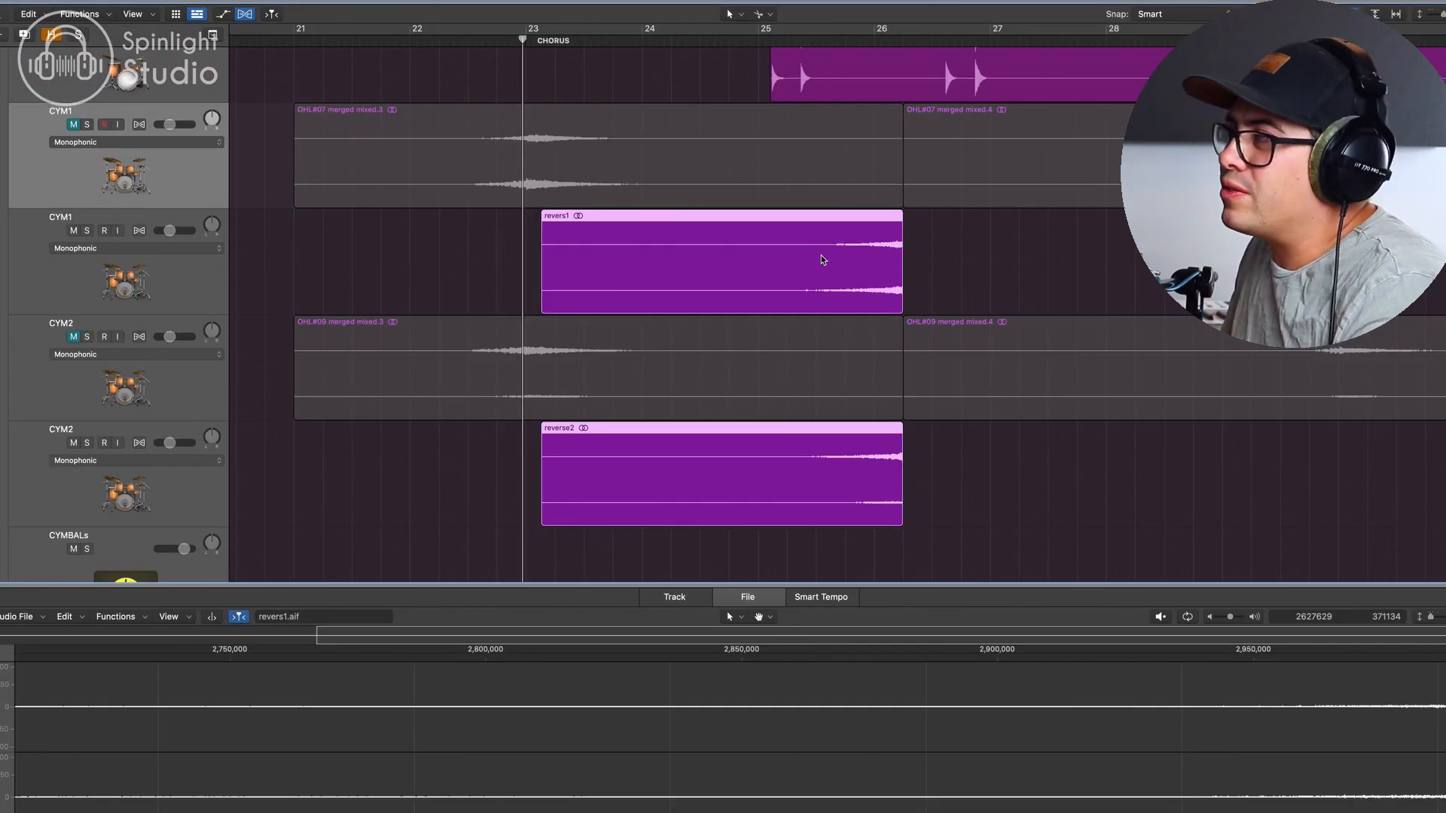
Place the reversed swells to end at the chorus with the original crashes nudged right after them
drag(720, 258, 498, 258)
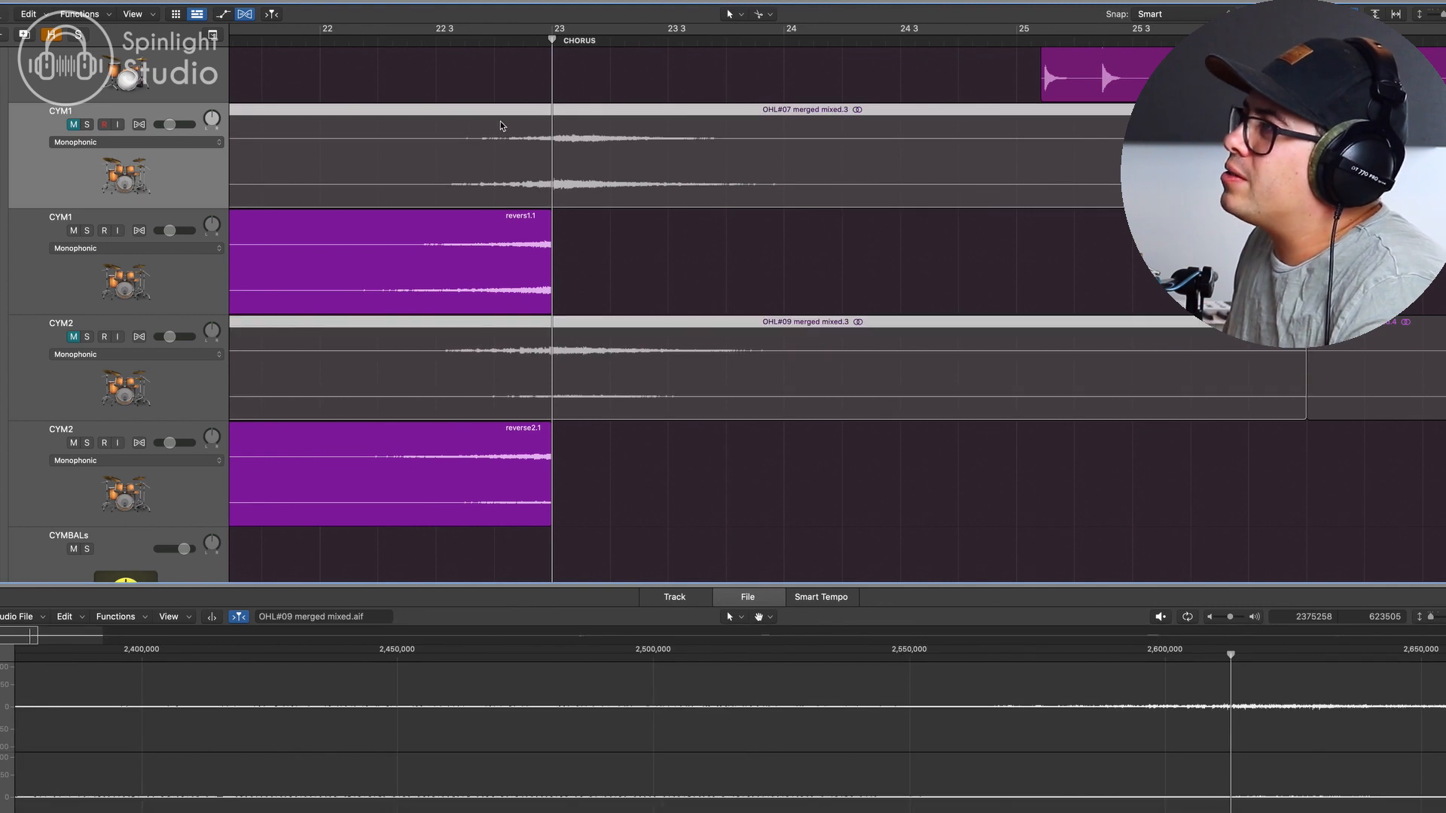
mouse_move(586, 294)
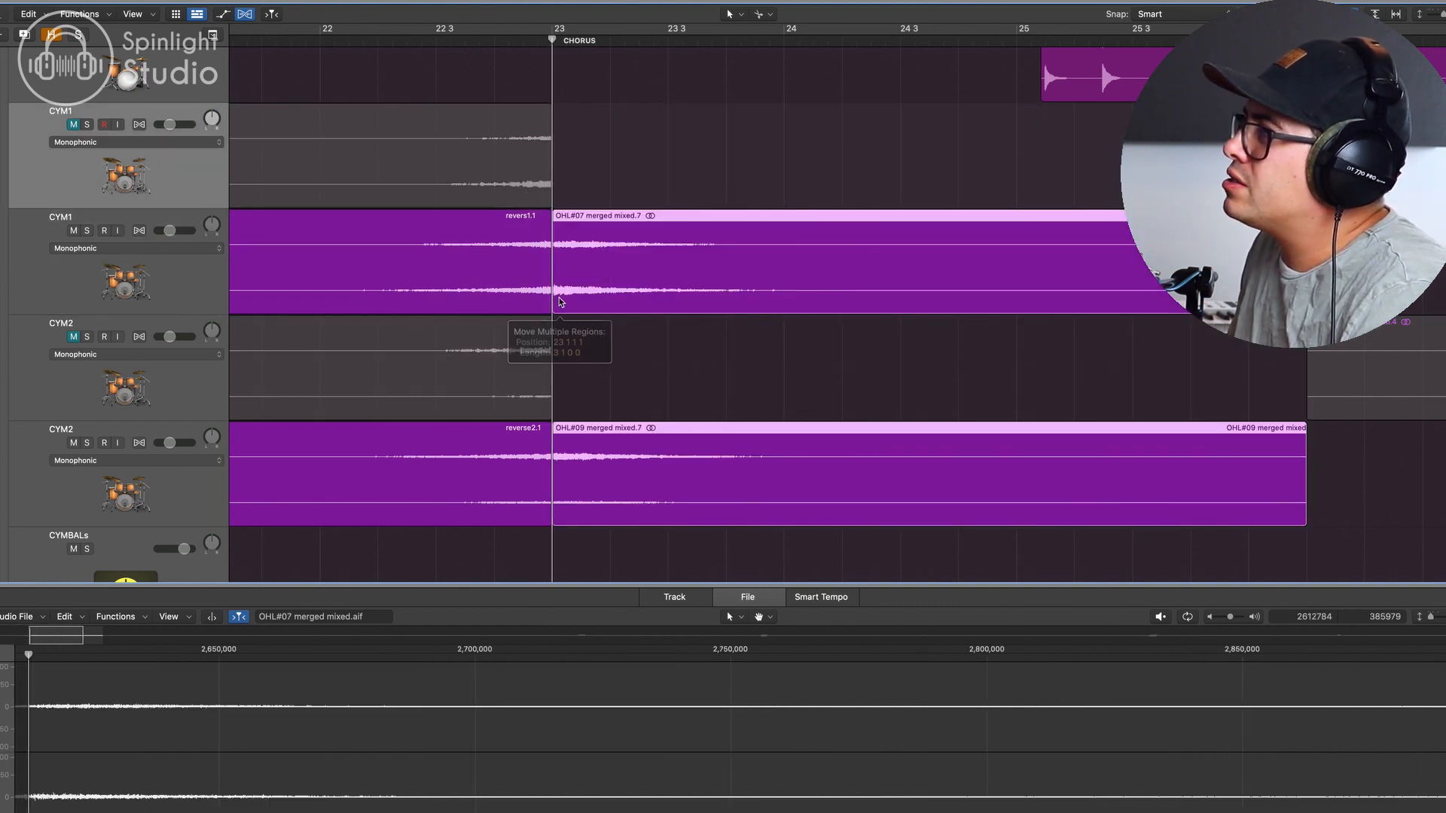
drag(552, 299, 578, 300)
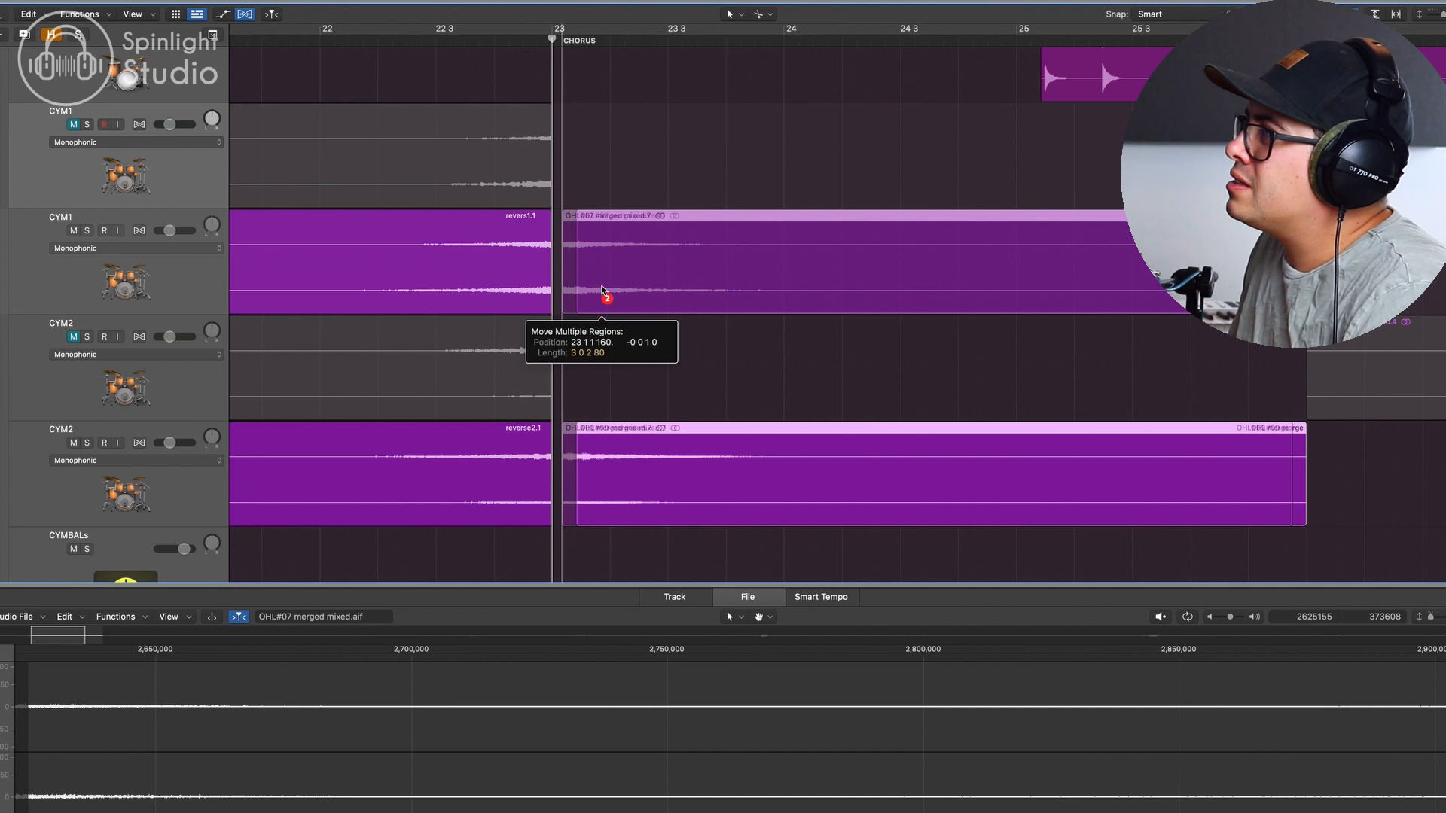
drag(604, 297, 593, 297)
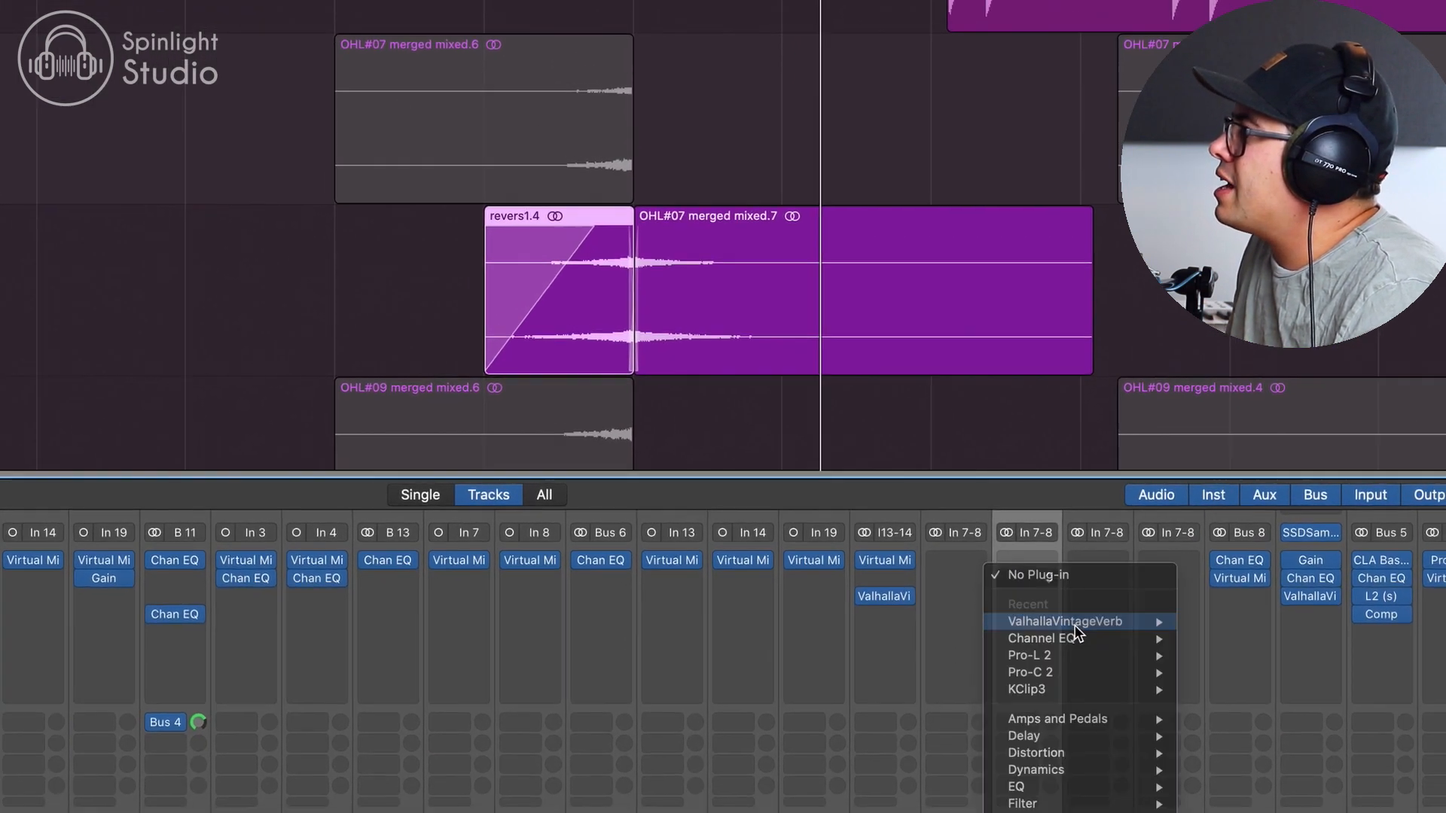
Insert ValhallaVintageVerb on the cymbal swell channel and adjust its Mix knob
click(1066, 620)
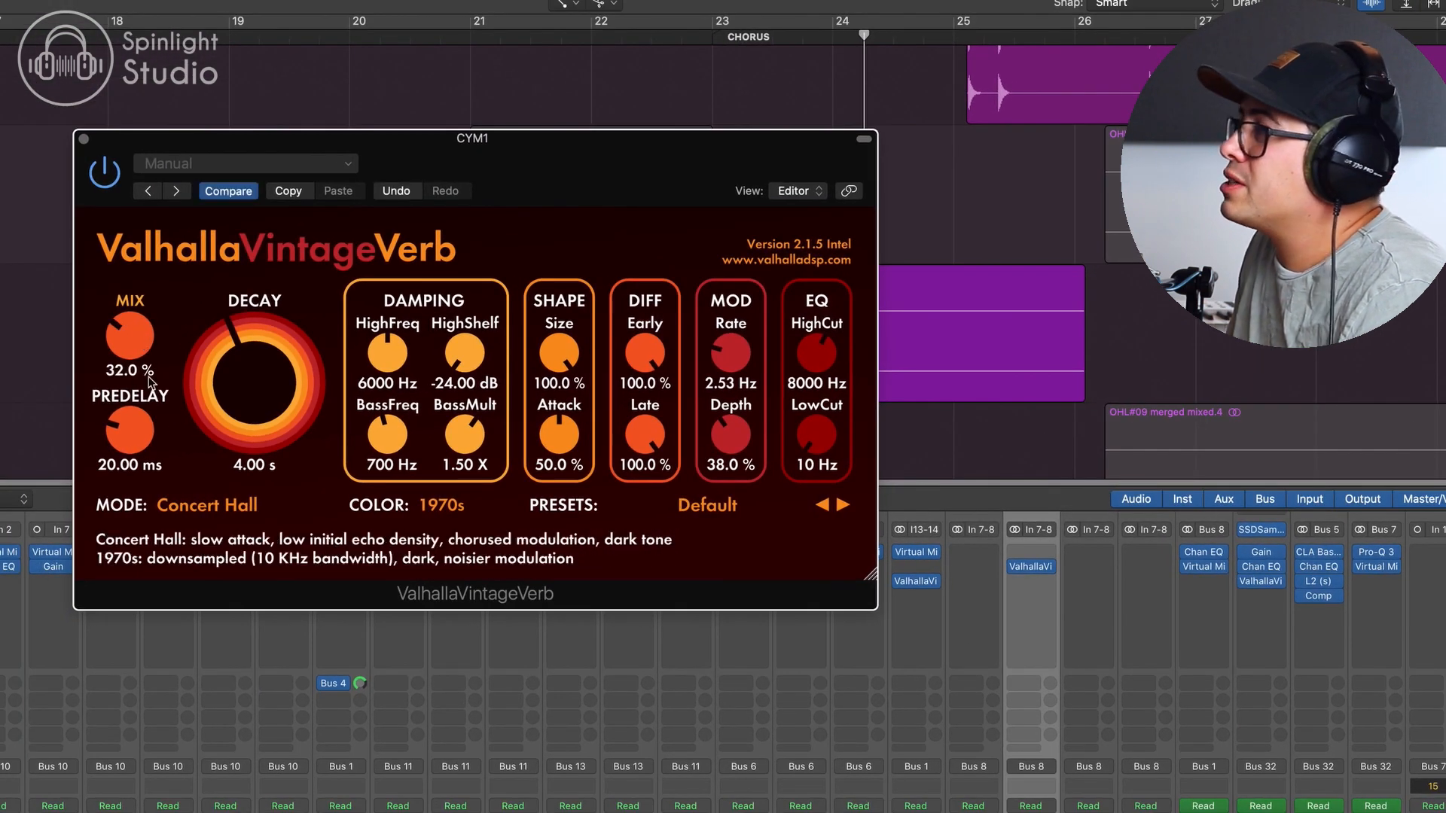
drag(130, 351, 129, 360)
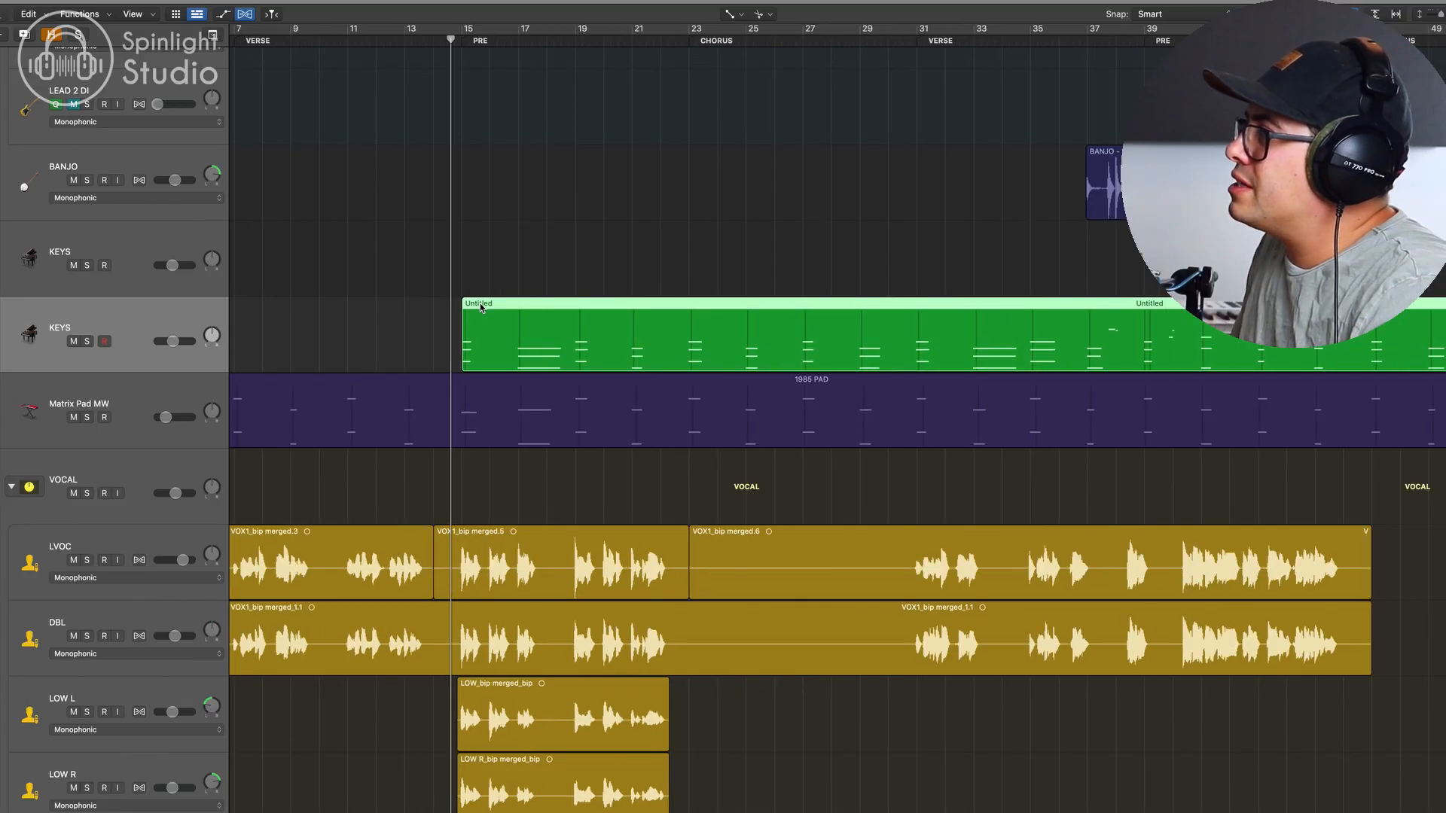
Select the KEYS track, move the playhead before the chorus and start bouncing the slice
click(104, 341)
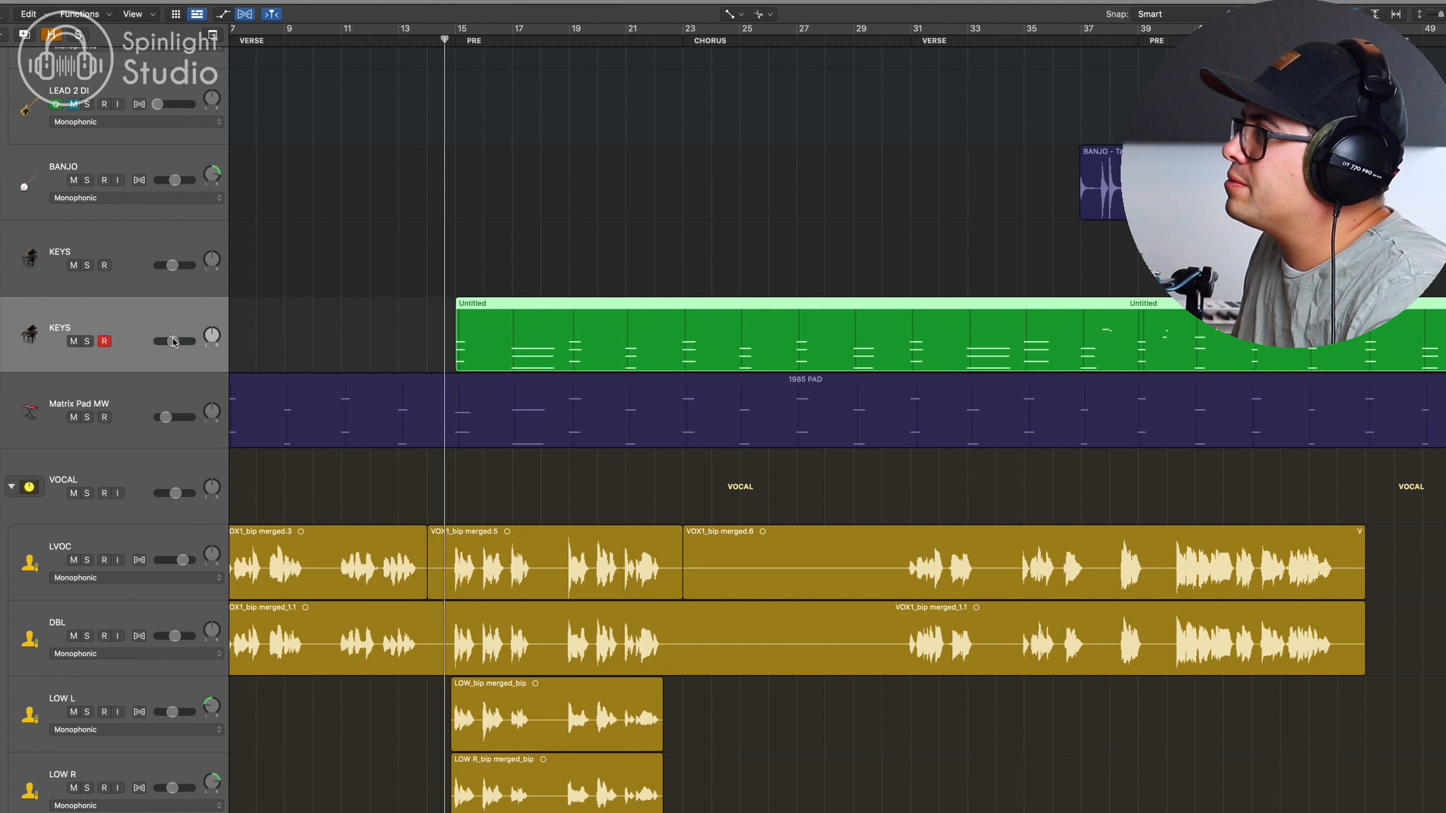
drag(166, 340, 175, 340)
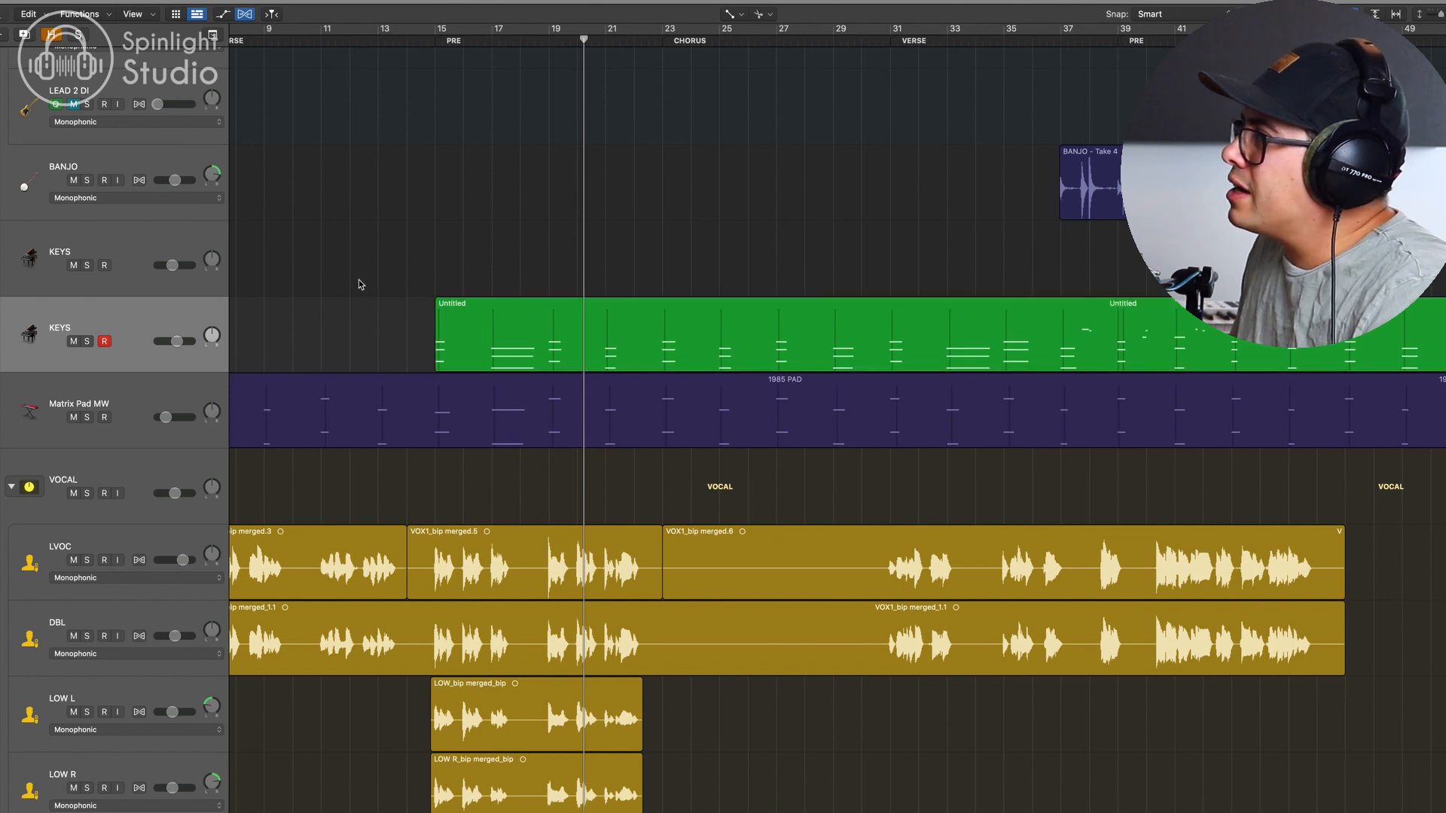
click(641, 36)
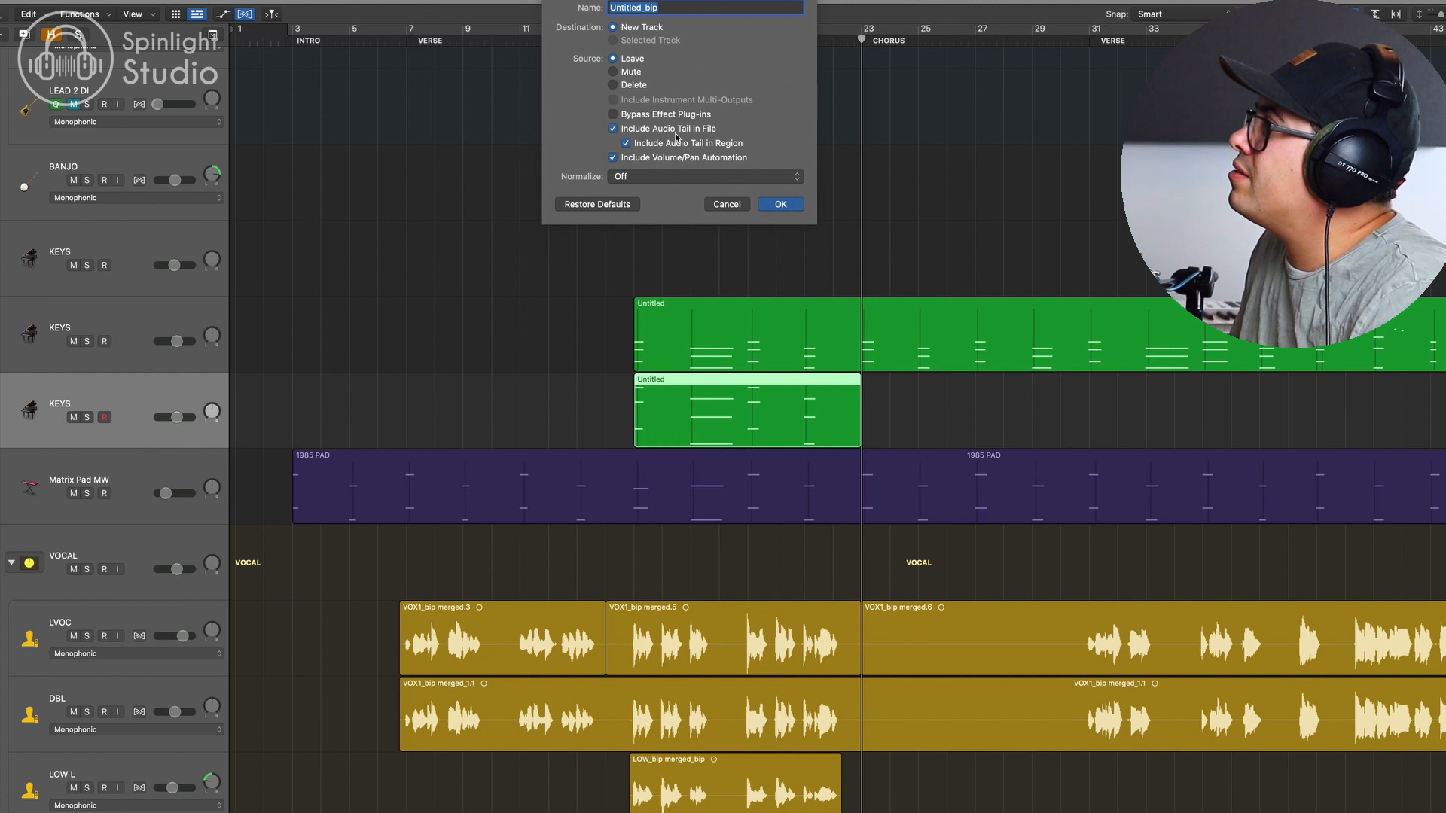
mouse_move(738, 156)
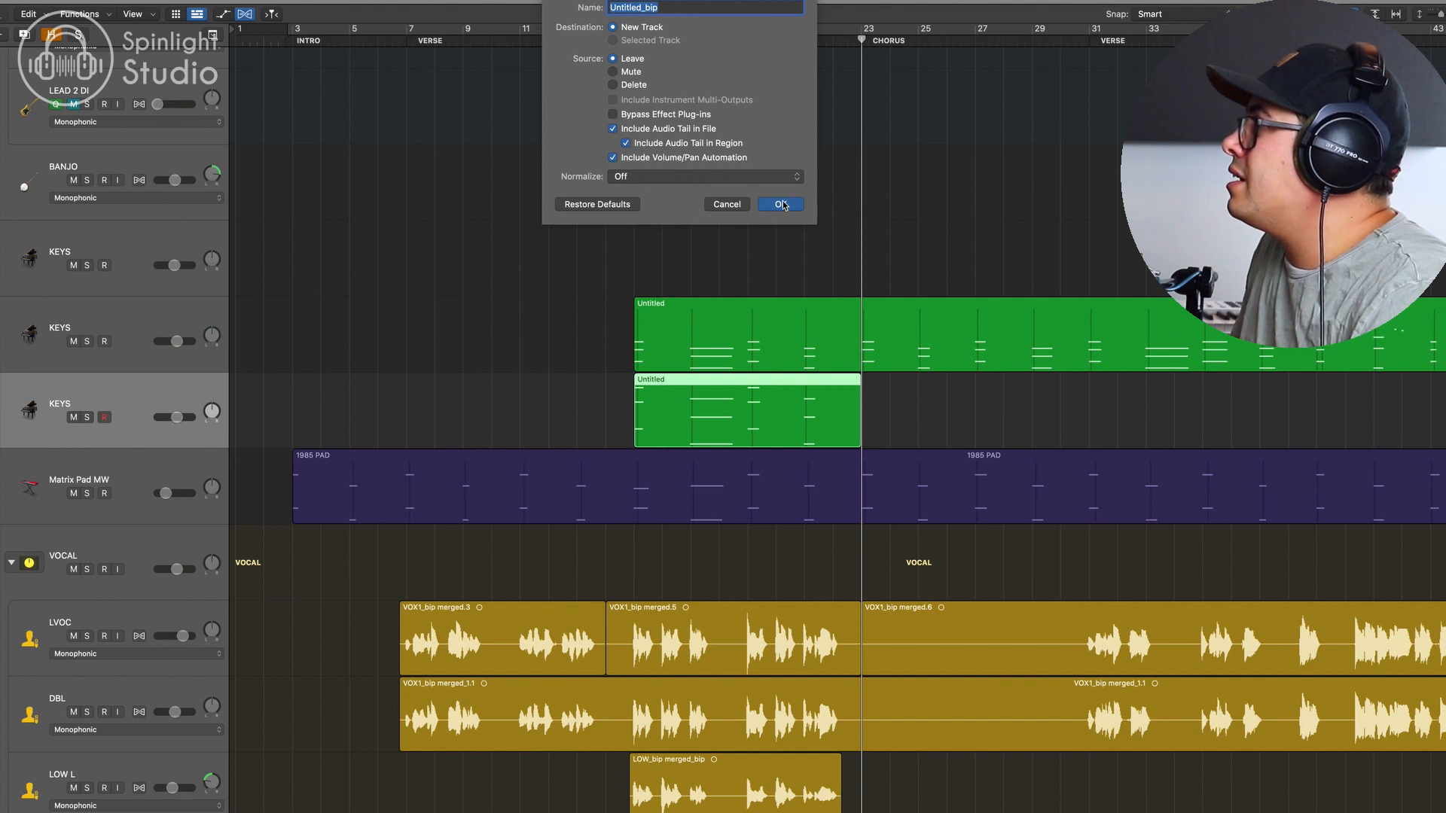
Confirm Bounce in Place of the keys slice to a new Untitled_bip track
click(780, 205)
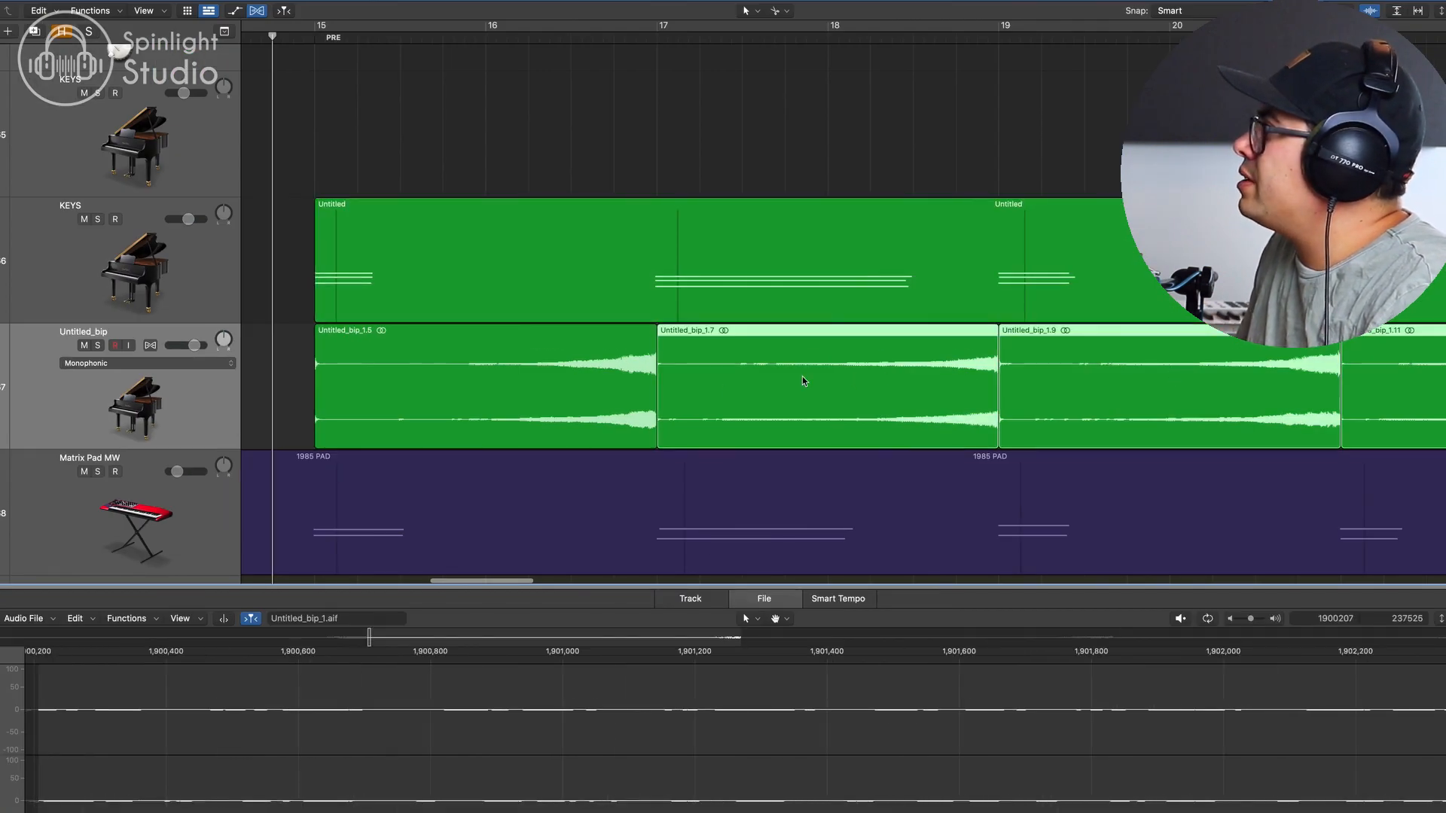
Nudge the Untitled_bip piano swell regions slightly later and pick another editing tool
drag(316, 382, 325, 434)
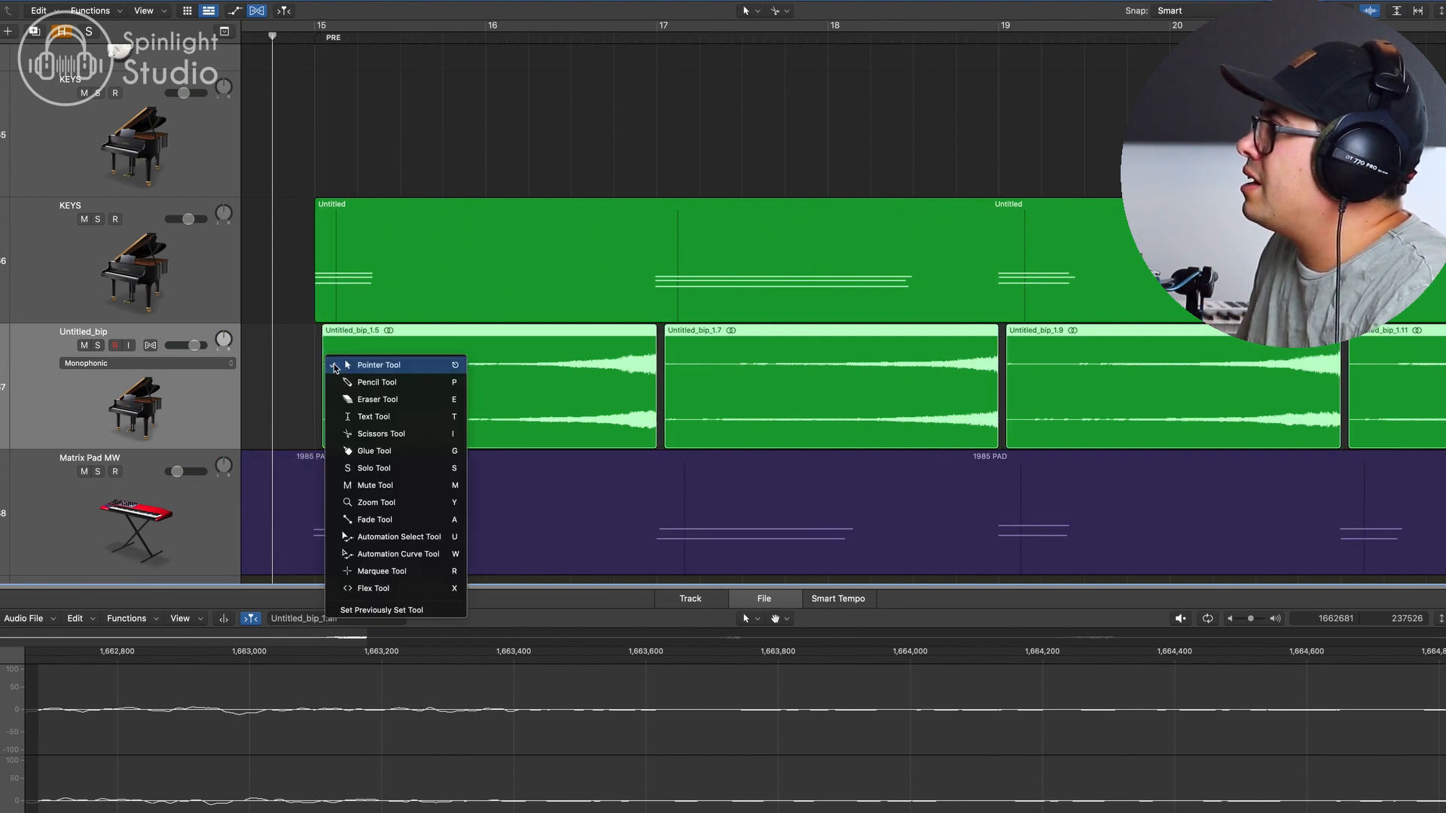
click(378, 364)
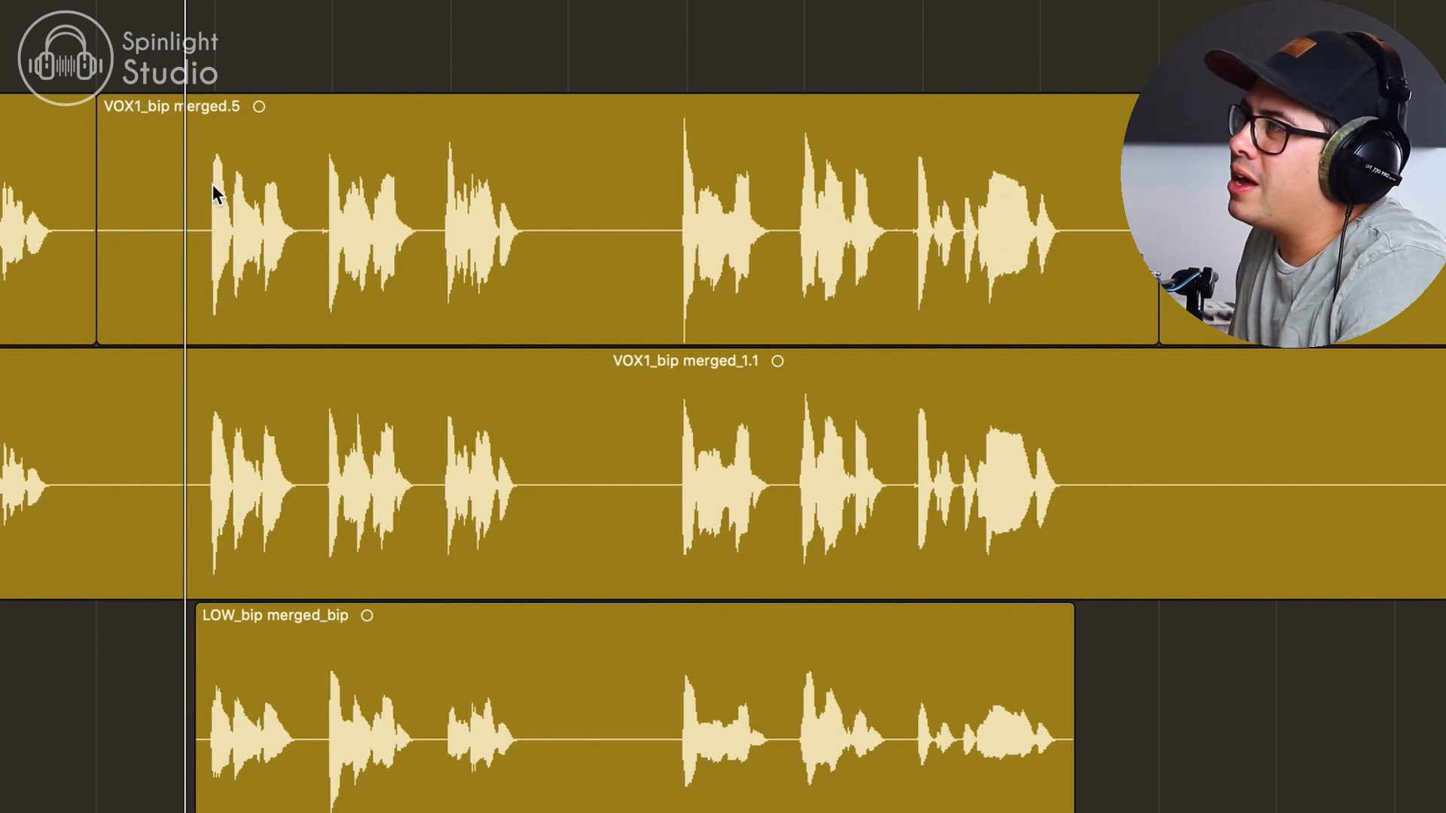
mouse_move(648, 217)
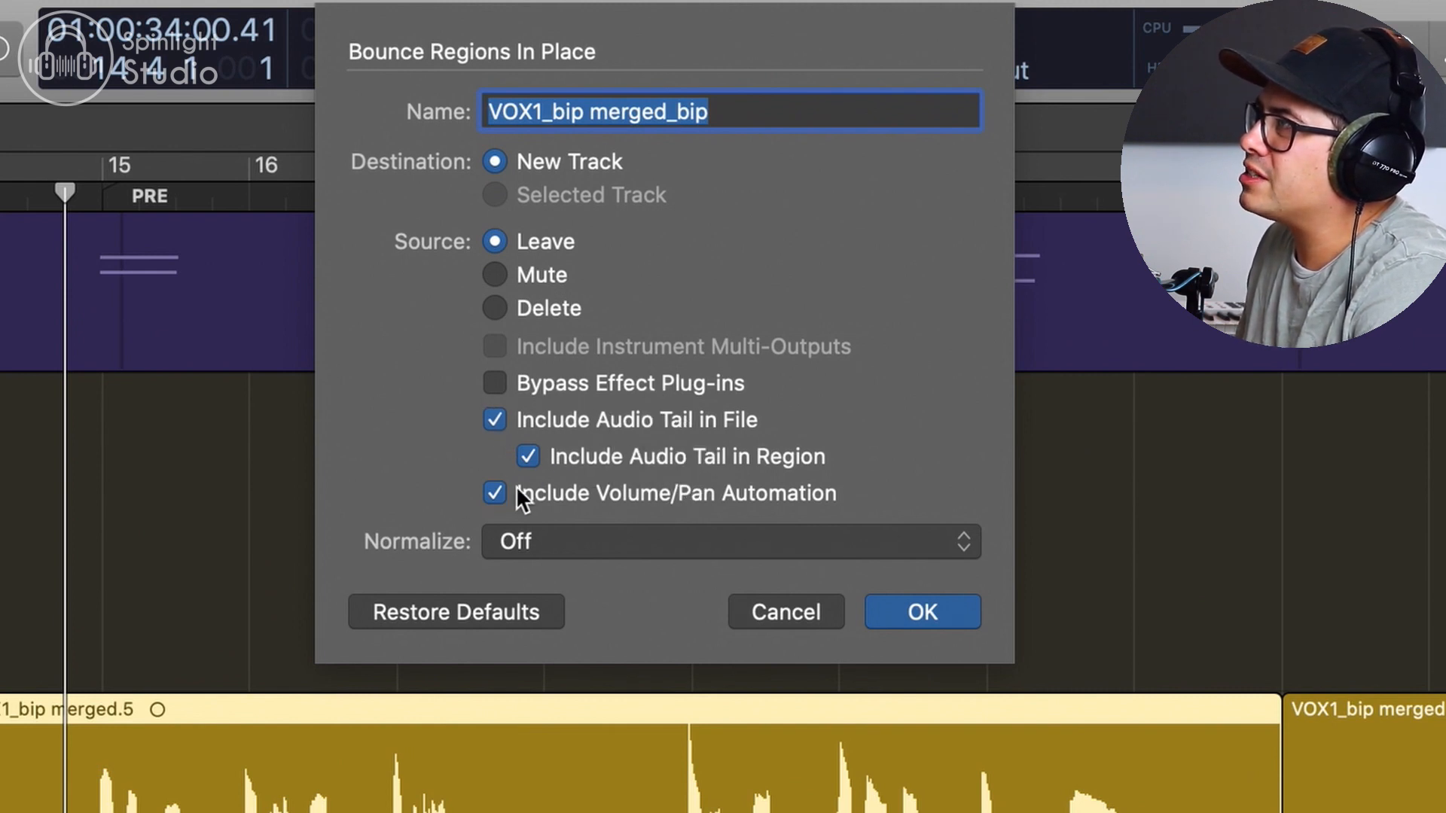
Confirm bouncing the vocal phrase to a new track with its audio tail and bring up its reverb
click(922, 611)
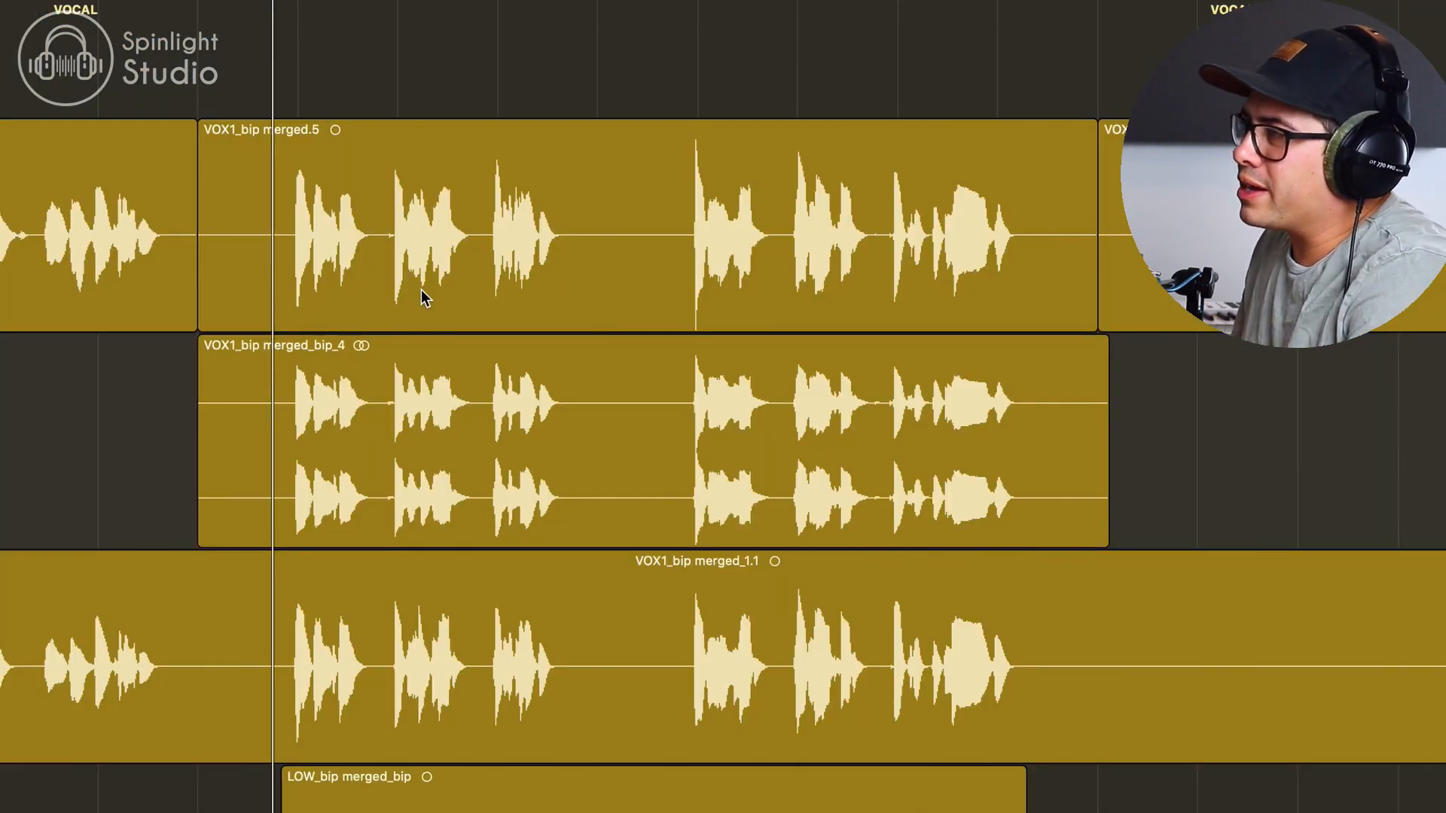
click(415, 451)
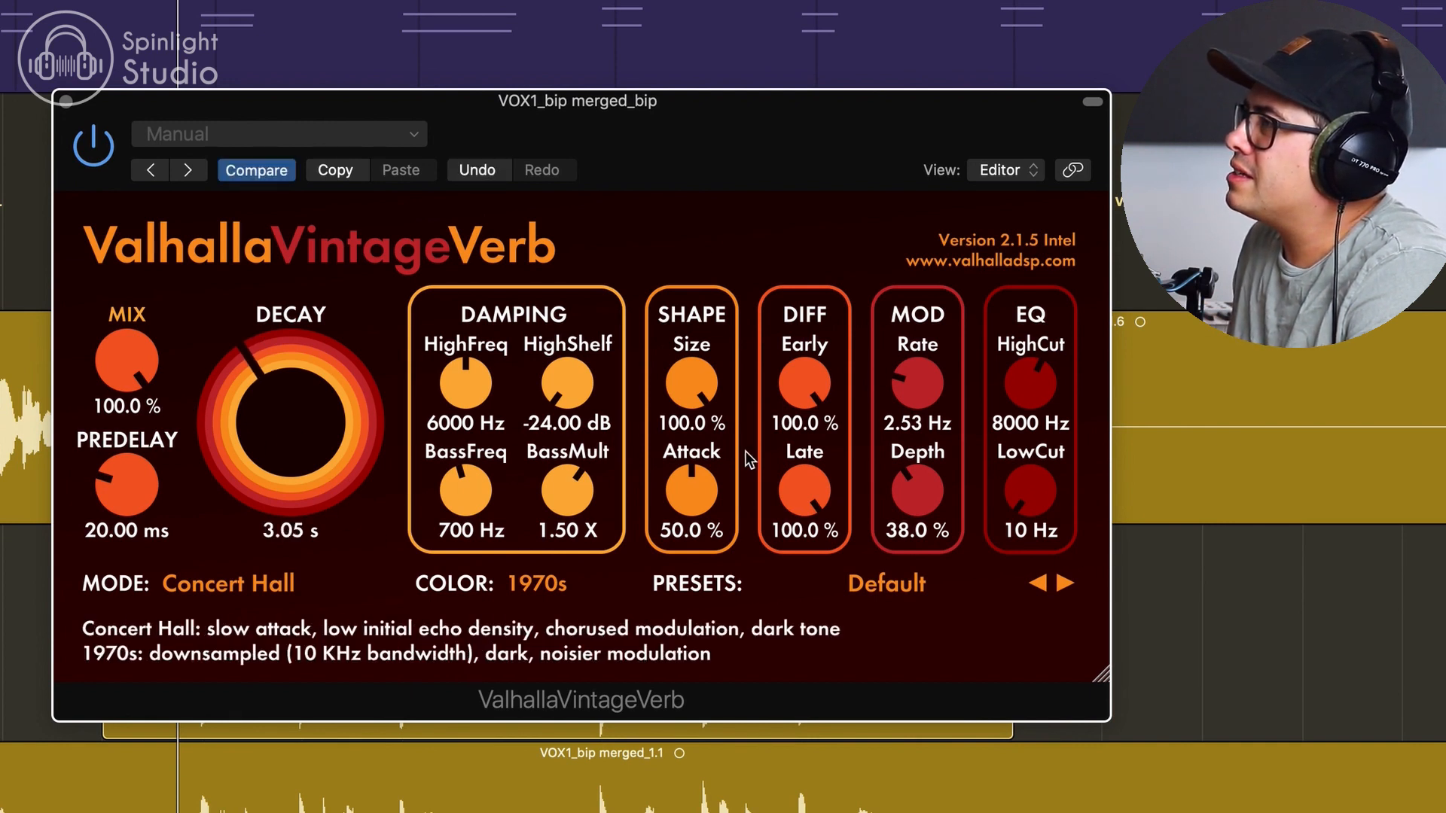
Set the vocal's VintageVerb to Smooth Plate mode with the EQ LowCut around 300 Hz
click(229, 582)
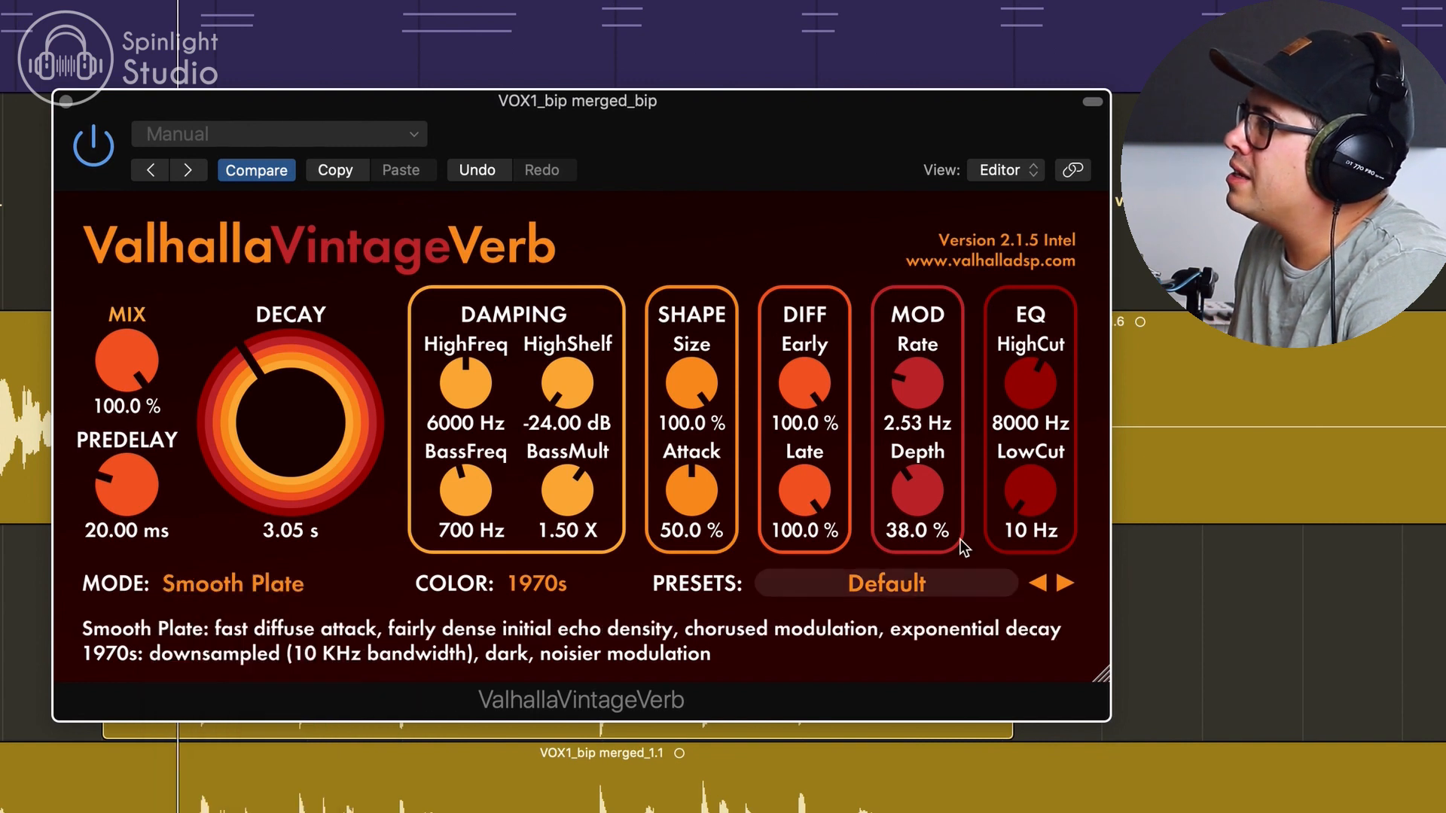
drag(1030, 494, 1029, 452)
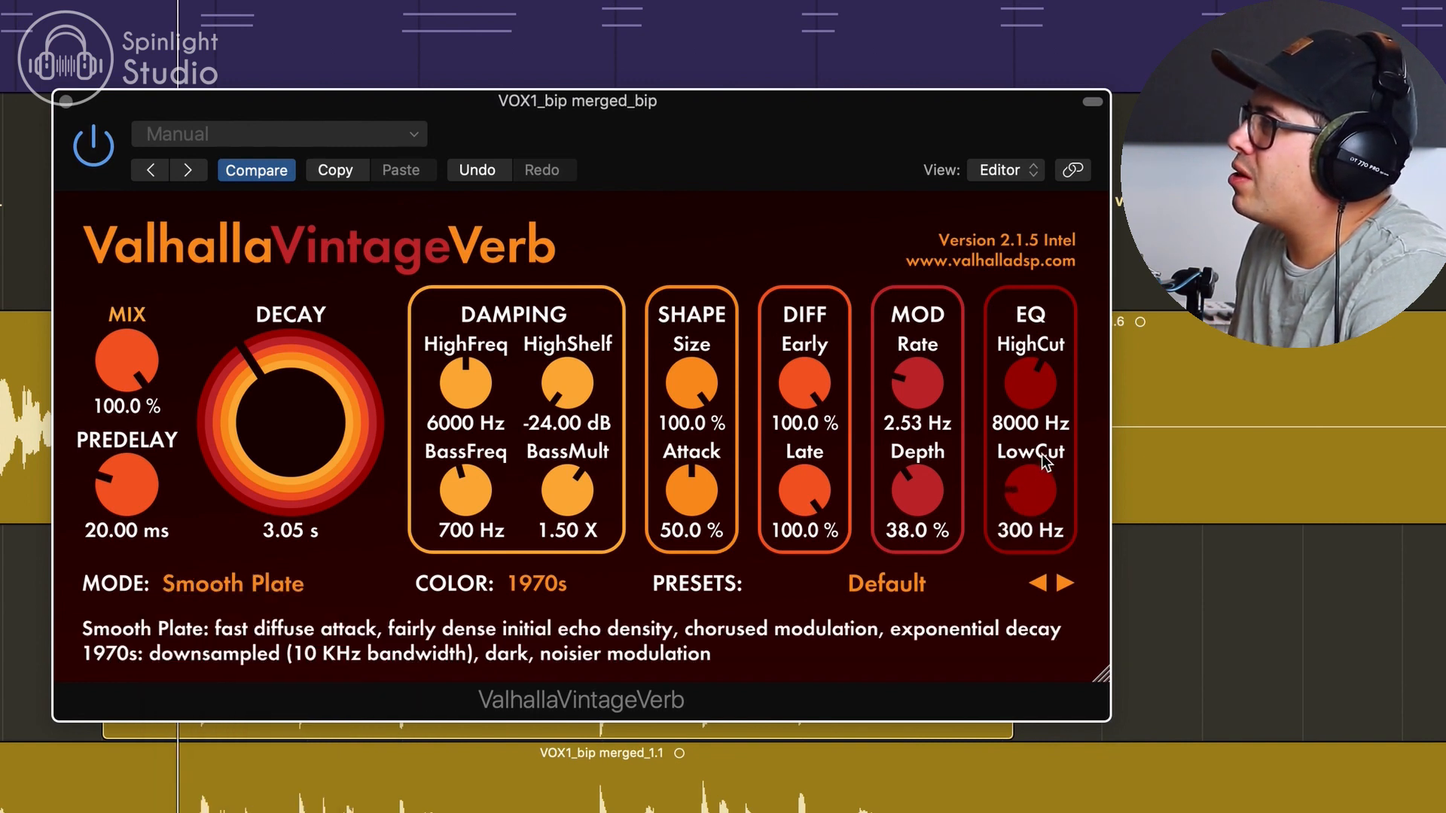
drag(1030, 488, 1037, 474)
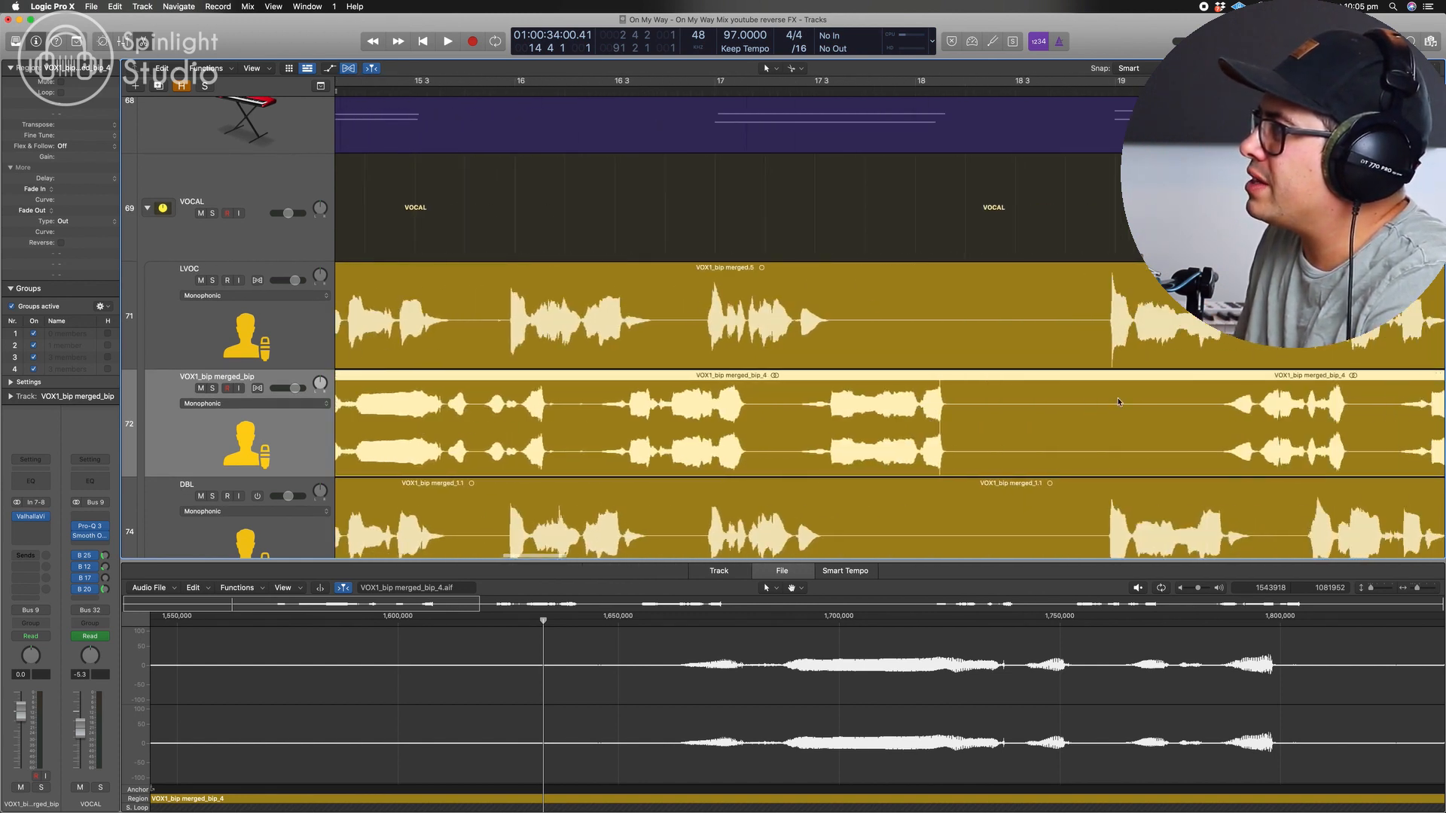
Scroll the file editor right to view the bounced vocal region's reverb swell
scroll(right, 3)
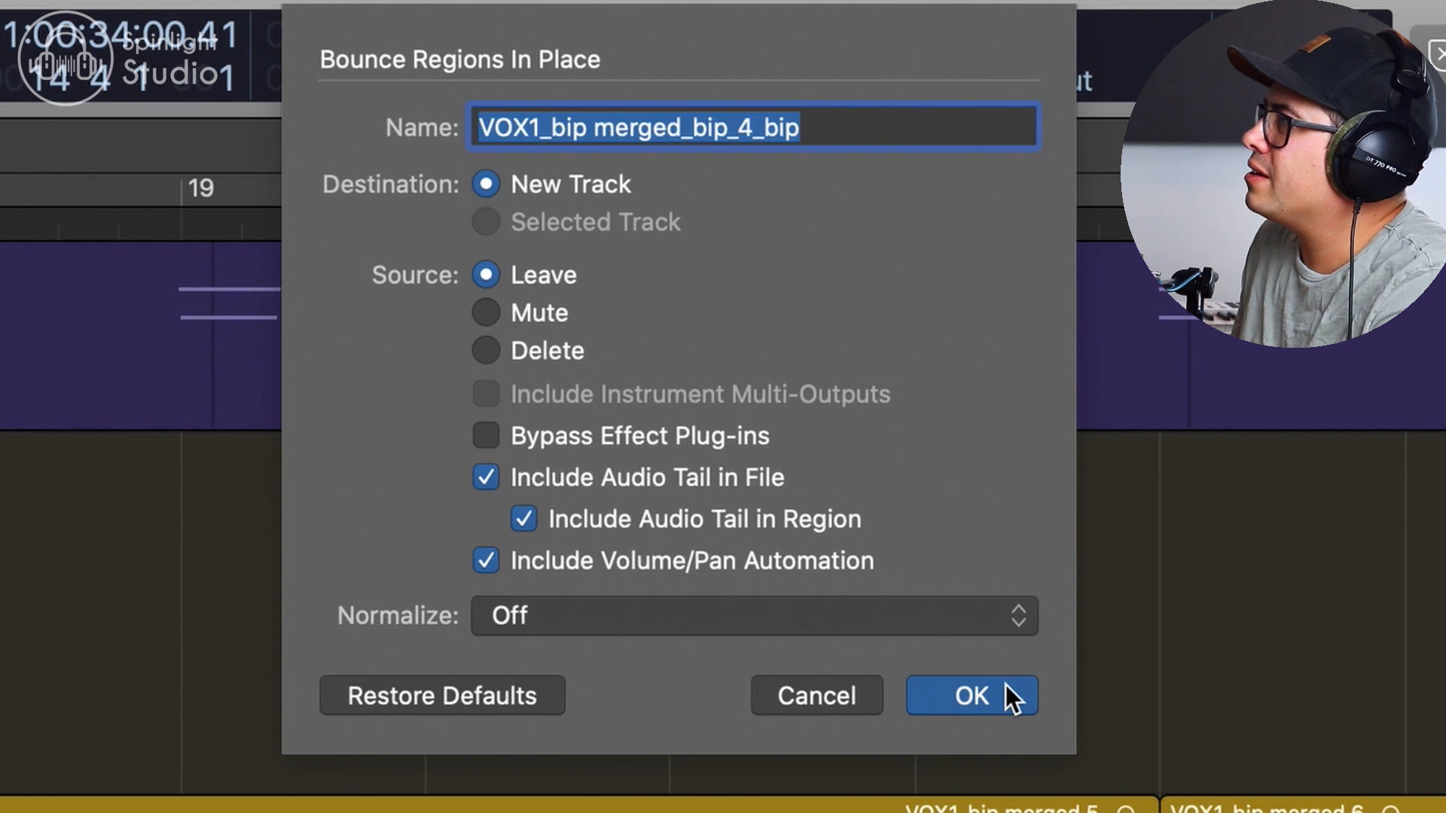
Confirm the bounce in place onto a new track, creating VOX1_bip merged_bip_4_bip
click(972, 696)
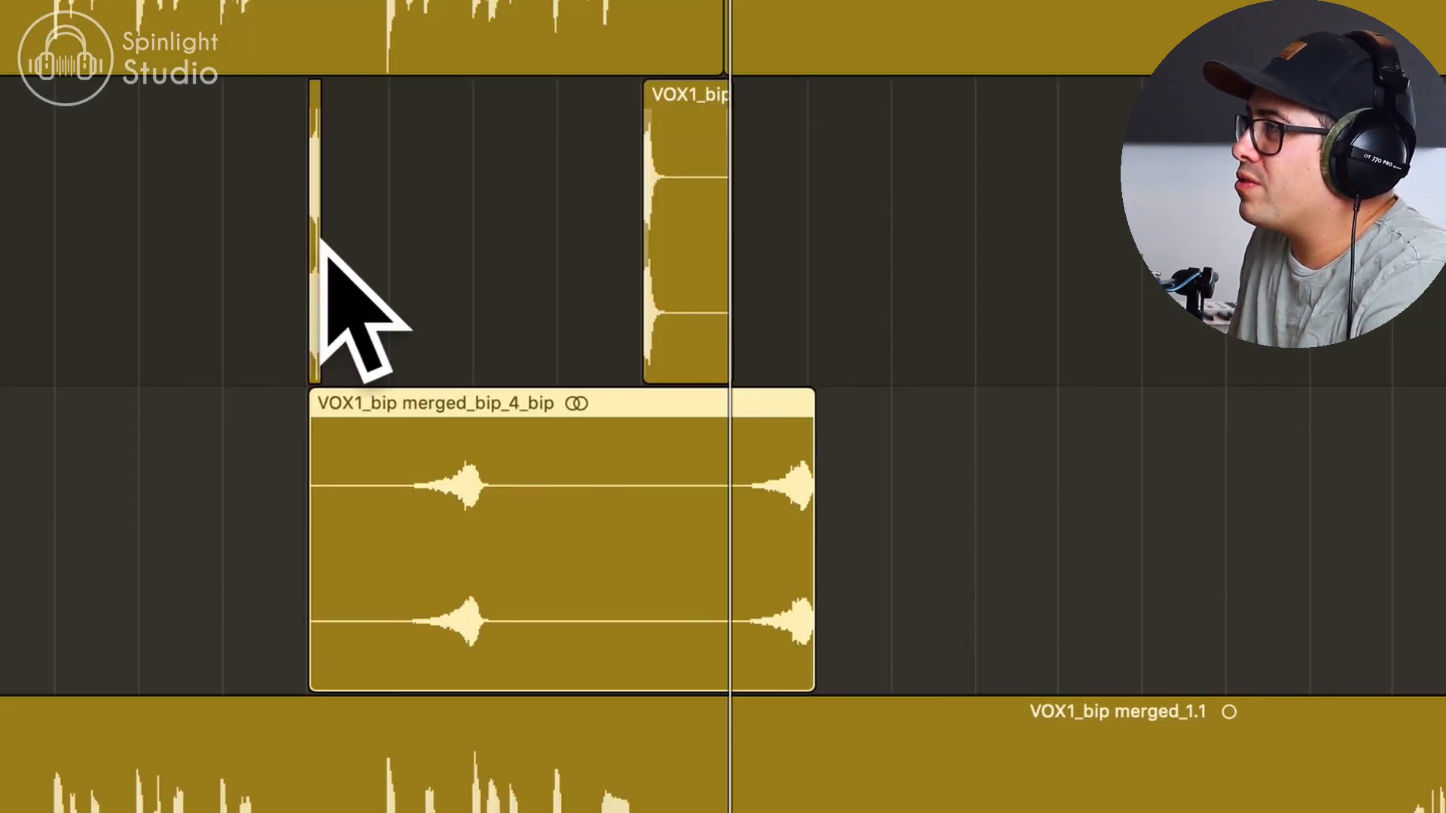
mouse_move(1003, 304)
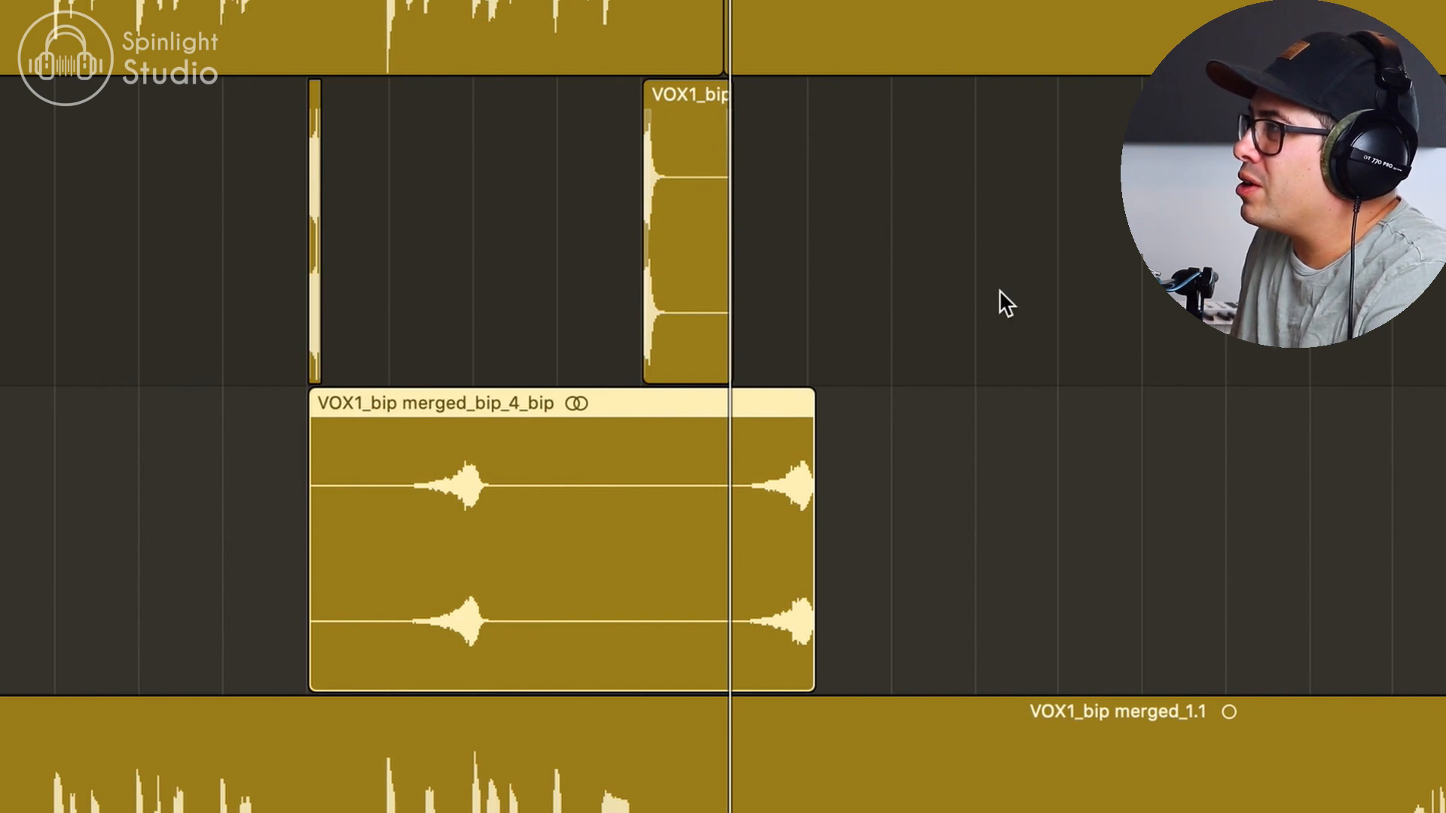
mouse_move(362, 304)
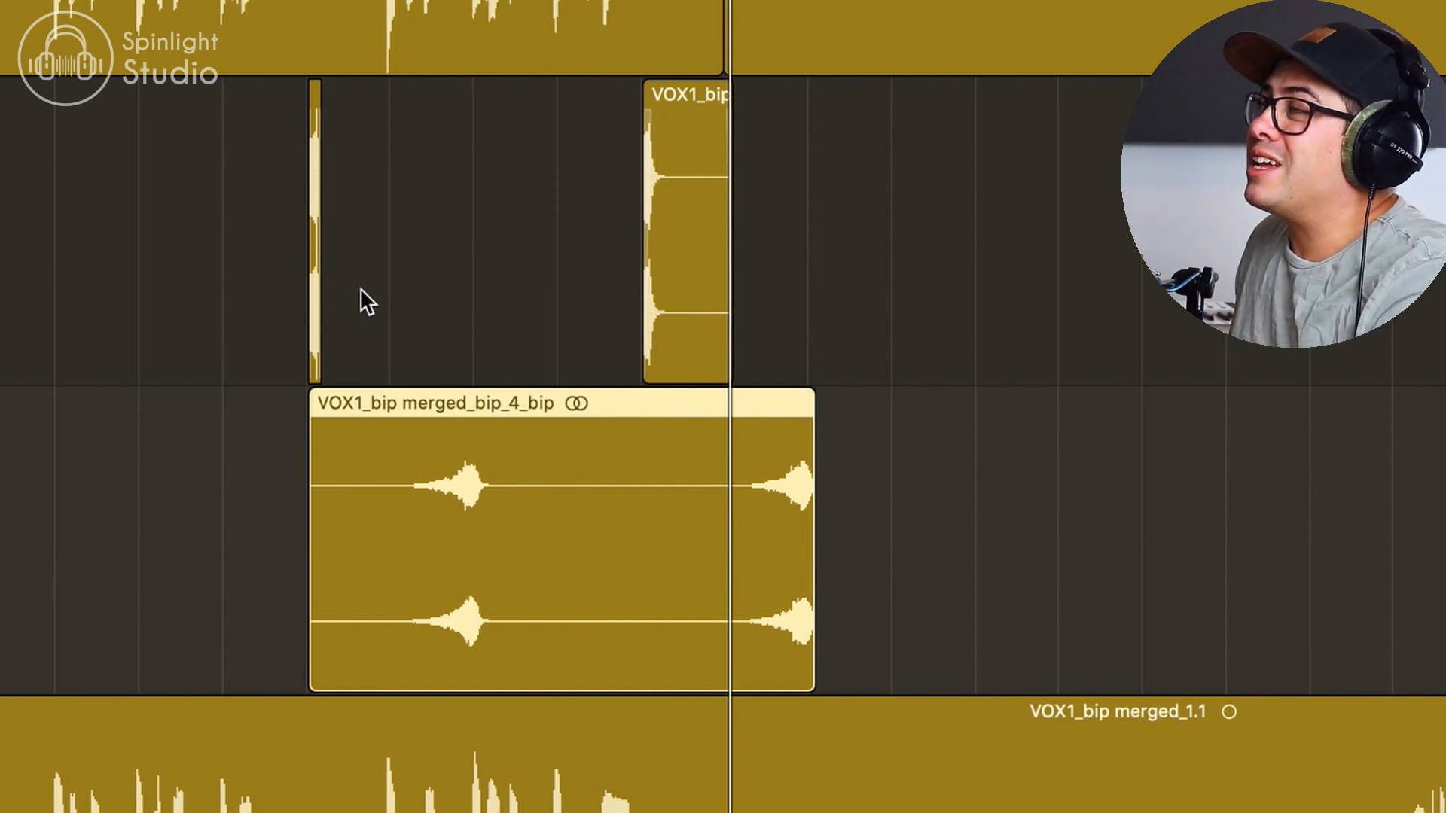
mouse_move(421, 455)
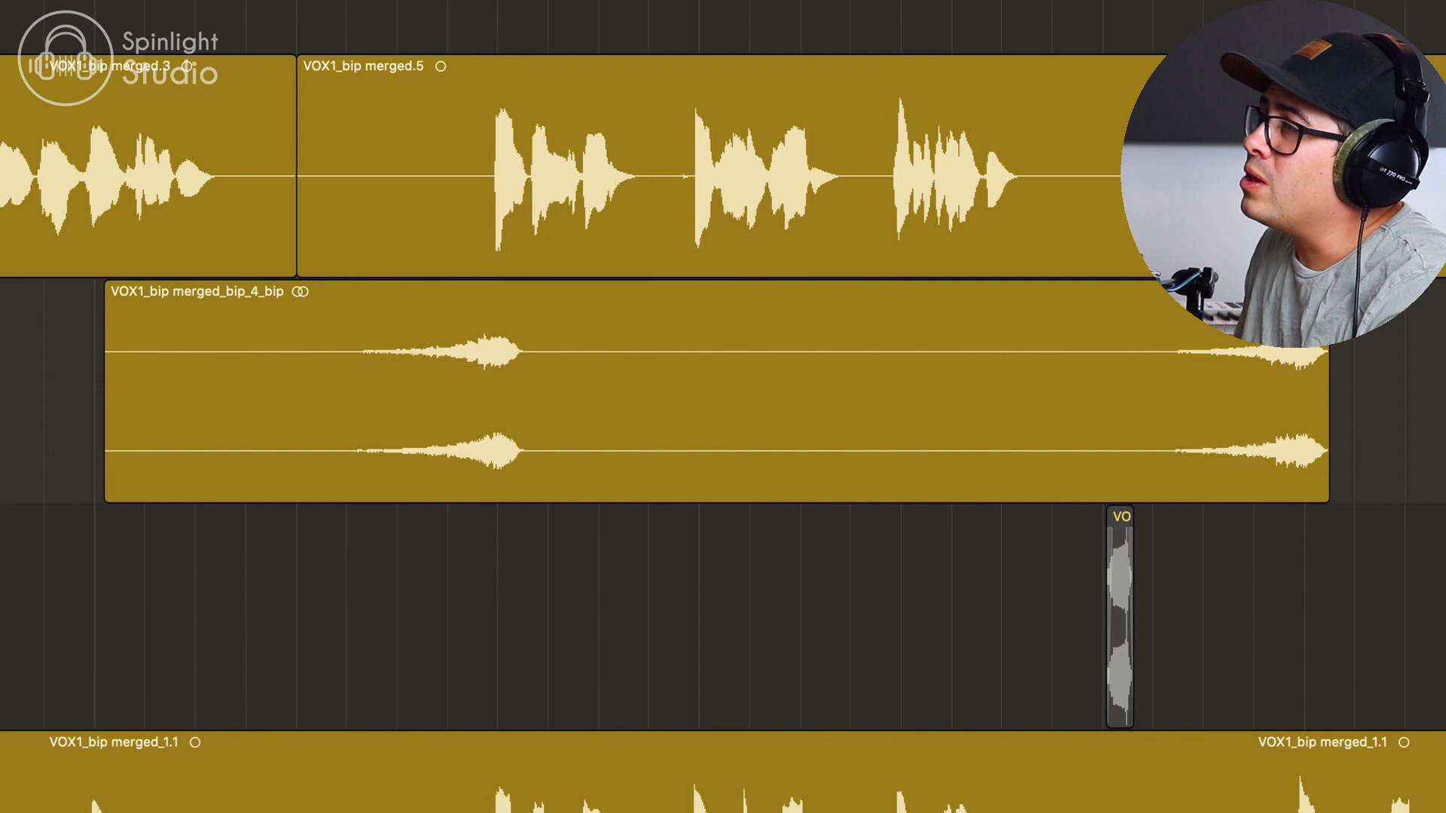
Bring up the ValhallaVintageVerb on the newly bounced reverb track
click(201, 292)
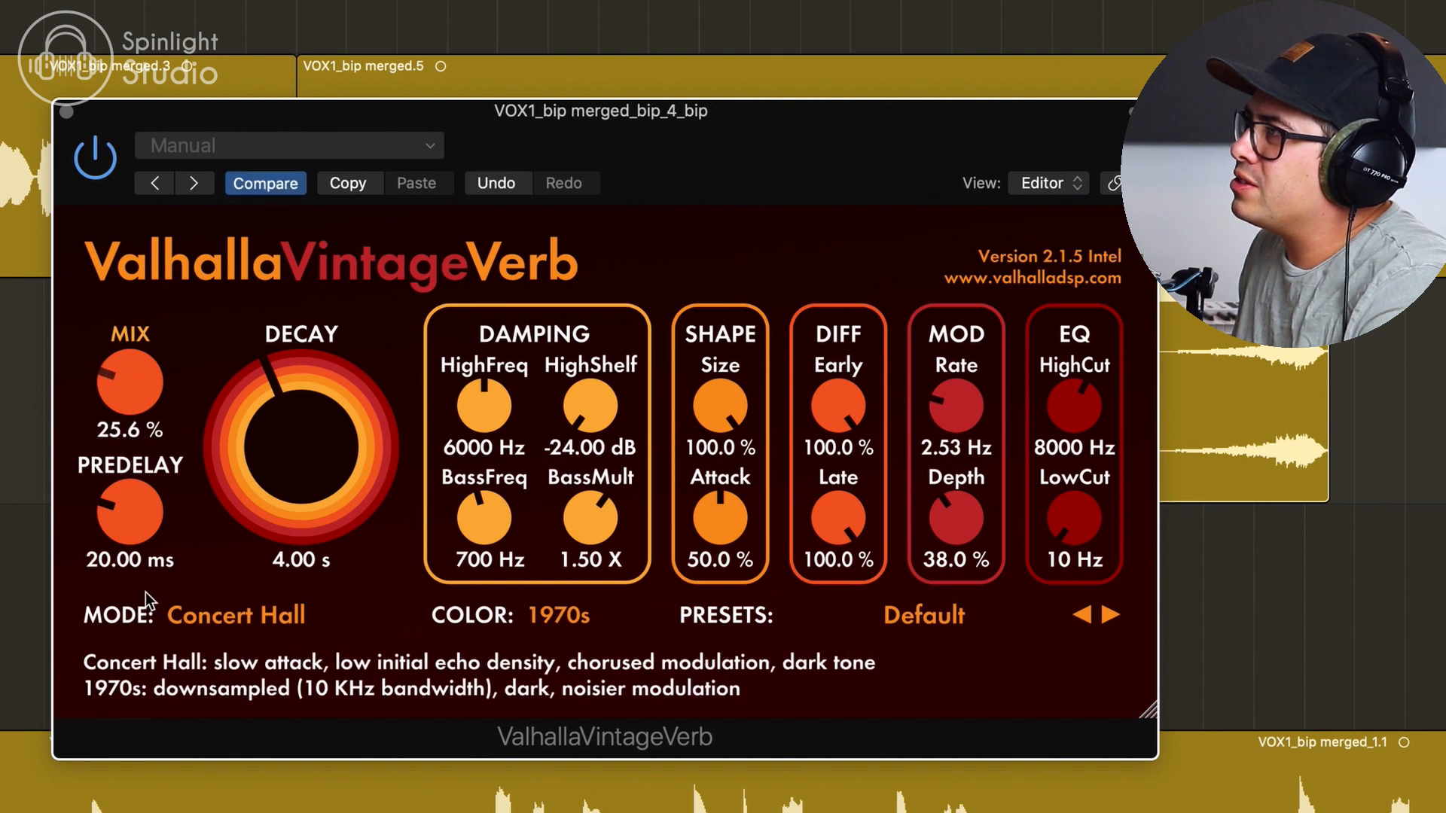
Set the reverb decay to about 2.02 s and mix to 40%, then close the plugin
drag(131, 382, 131, 365)
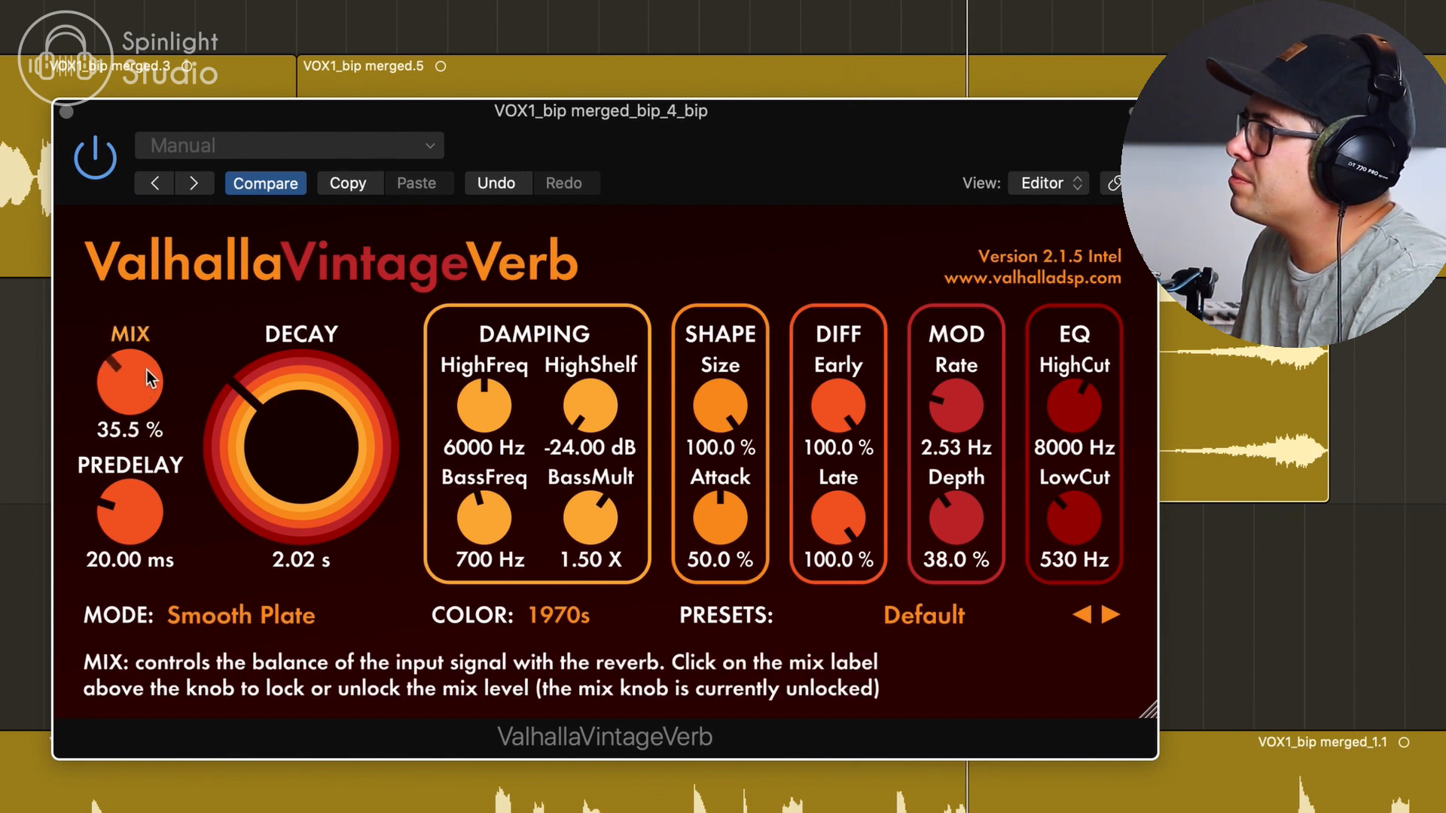
drag(129, 382, 134, 373)
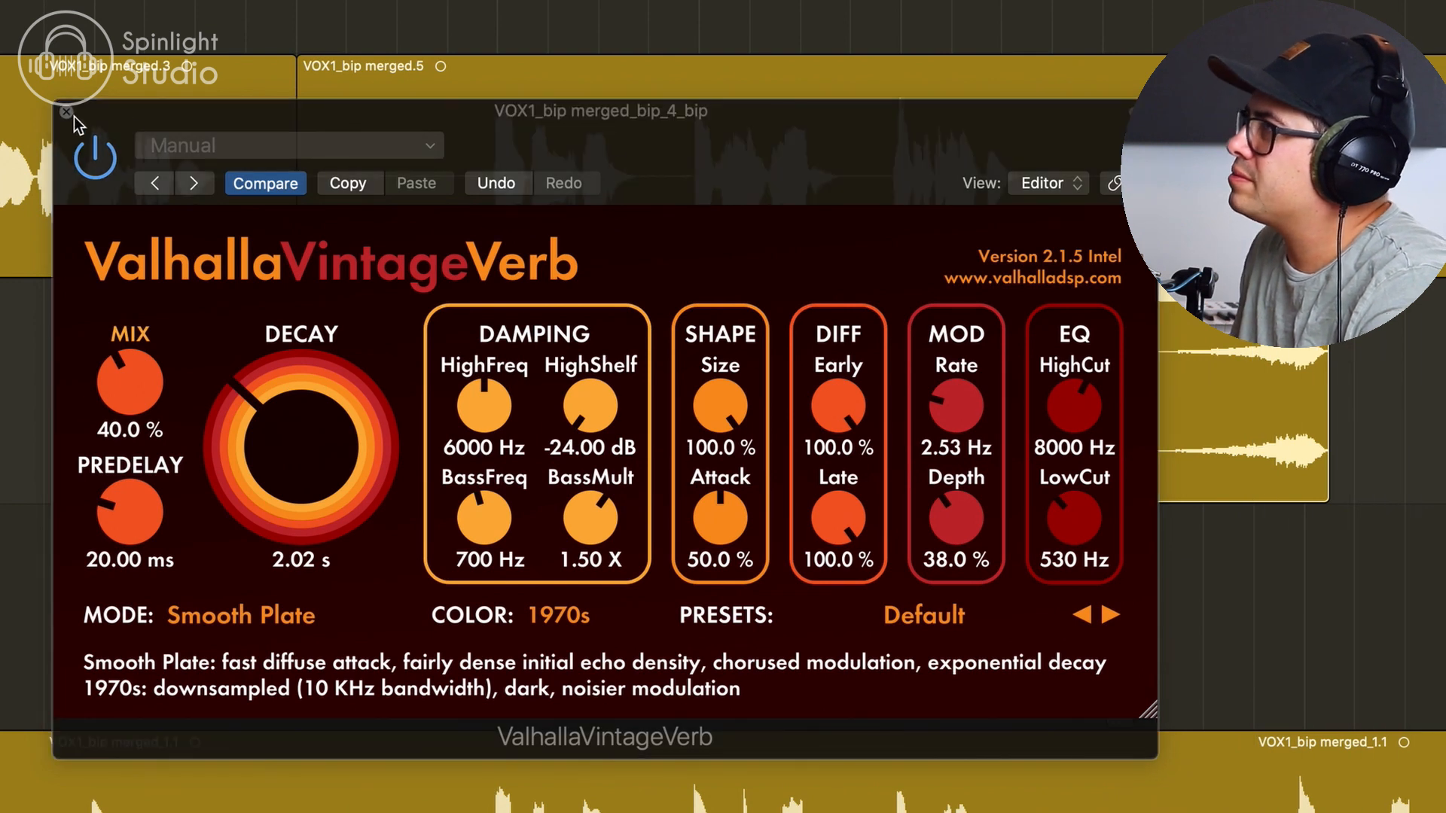
click(63, 111)
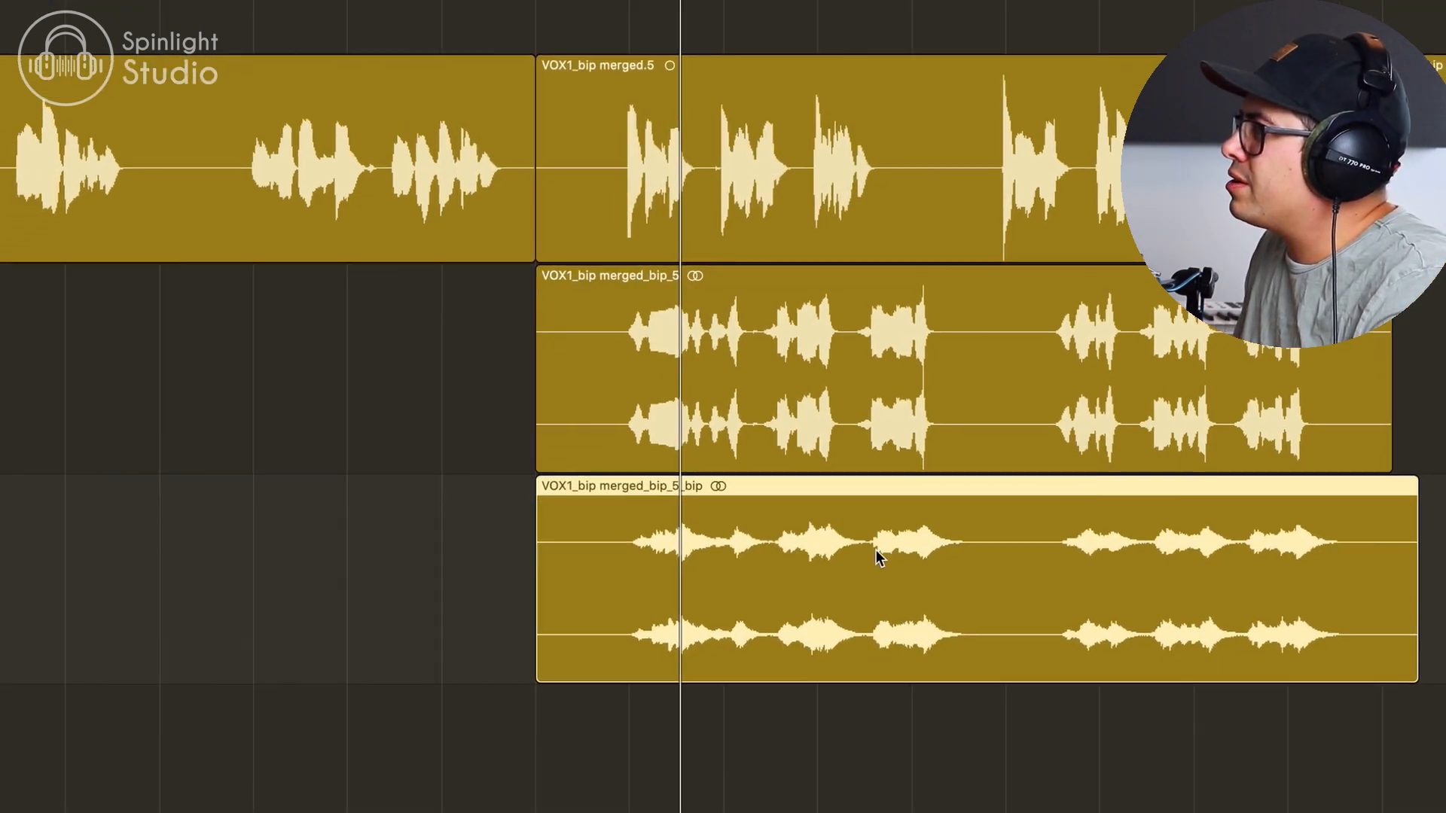
Reverse the VOX1_bip merged_bip_5_bip audio via Functions > Reverse
click(175, 486)
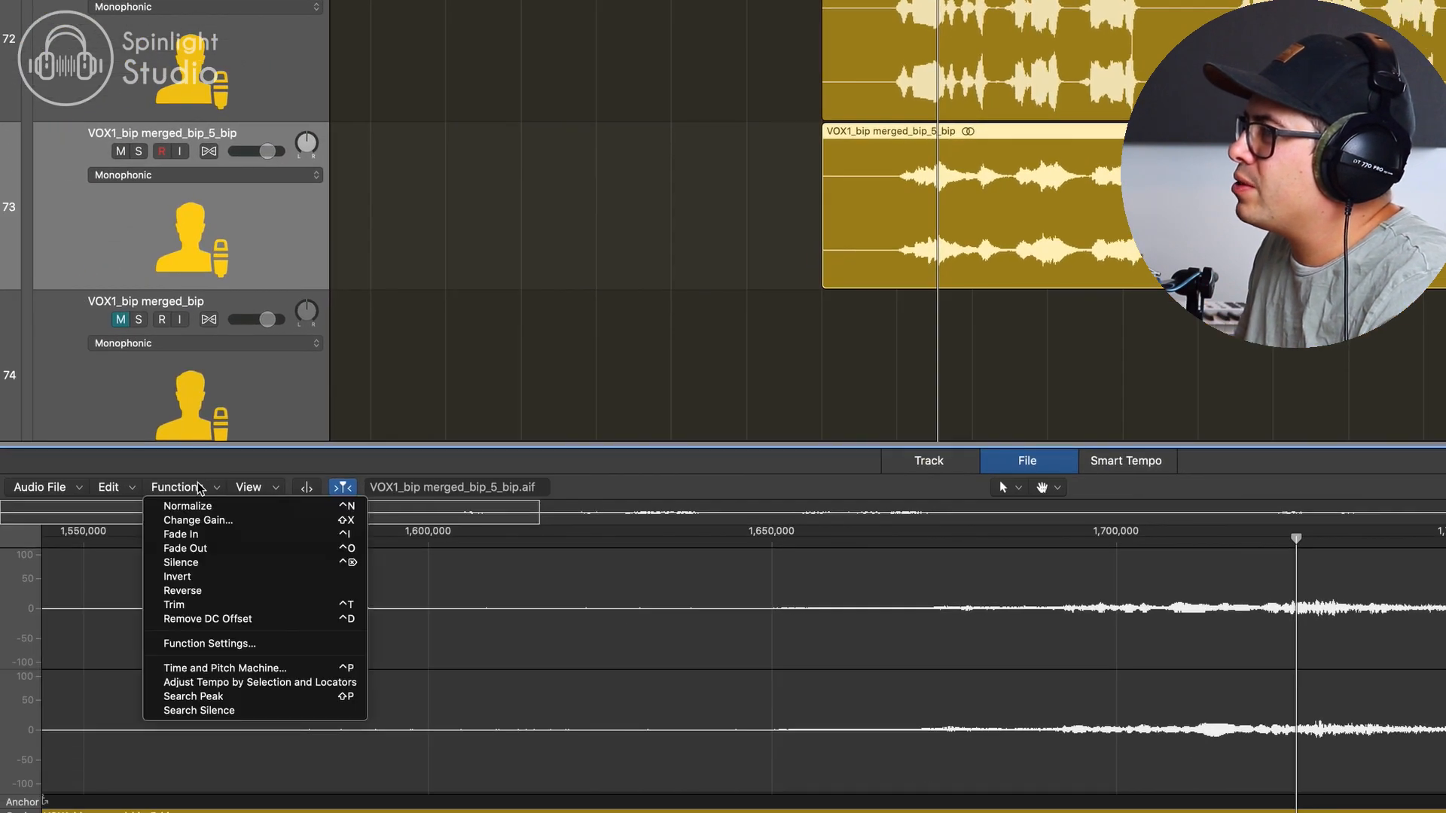
mouse_move(182, 590)
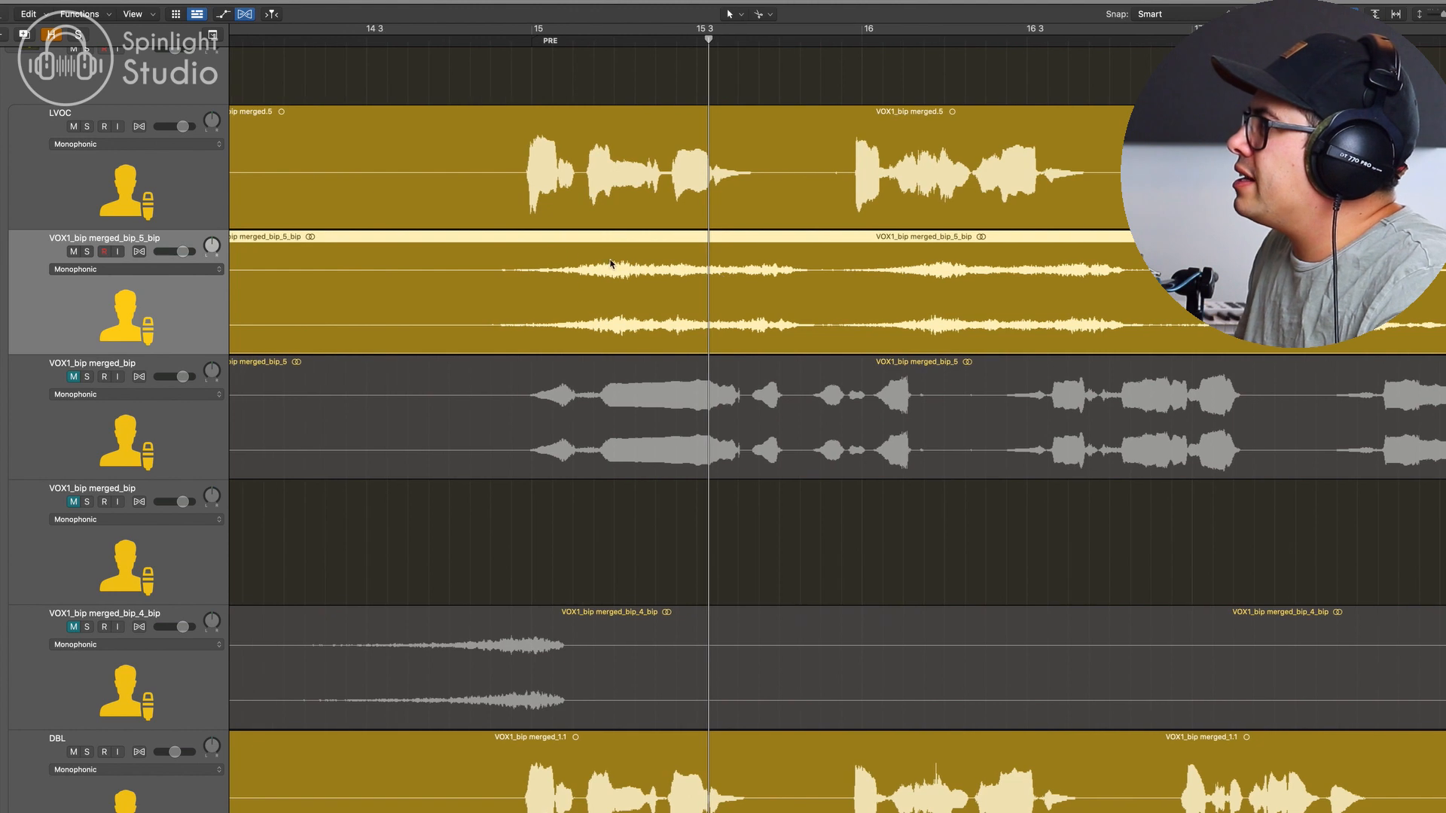
drag(609, 262, 630, 302)
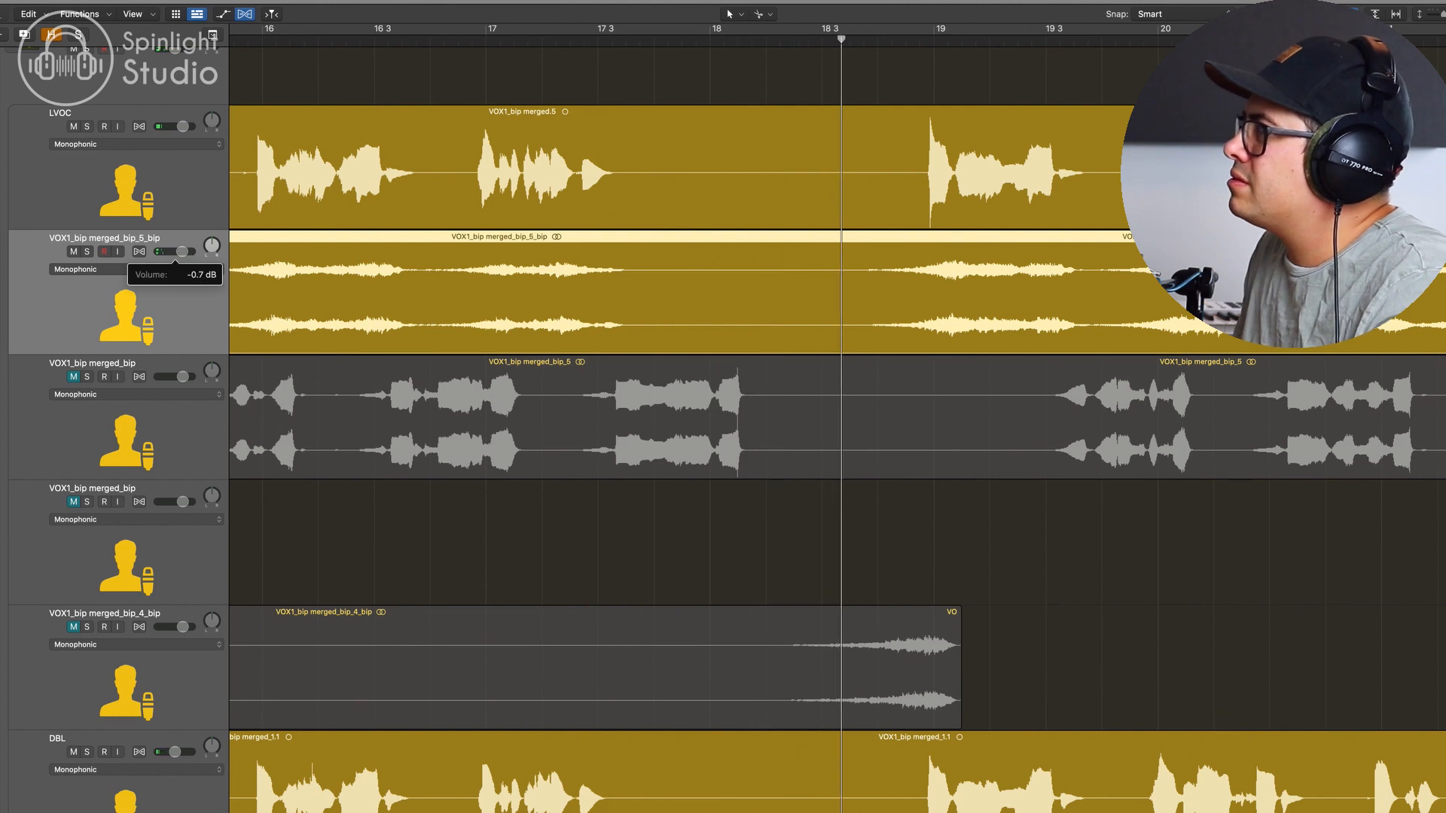
Set the reverse-reverb track's volume fader to about -1.4 dB
drag(179, 251, 186, 251)
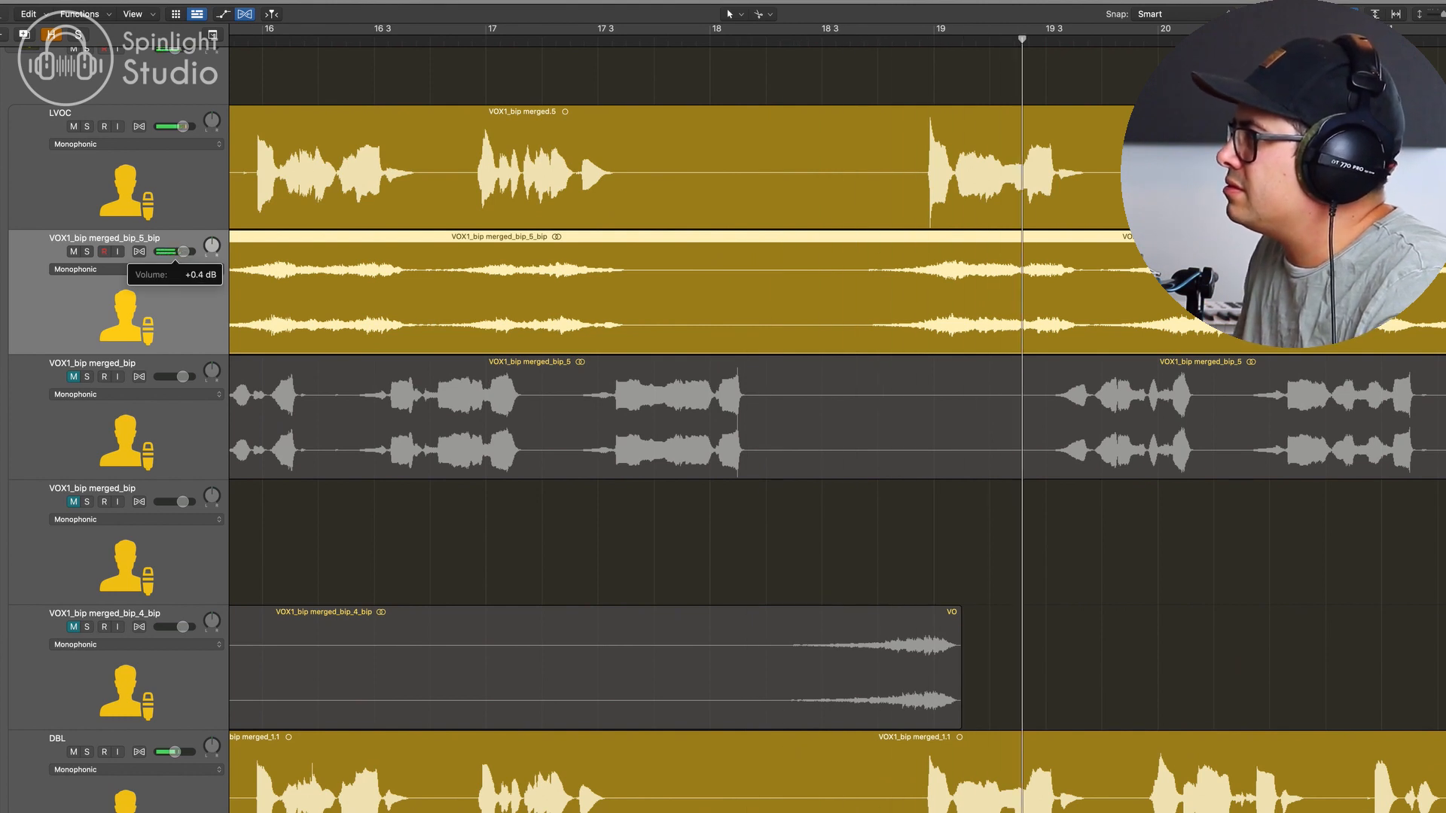
drag(191, 251, 184, 252)
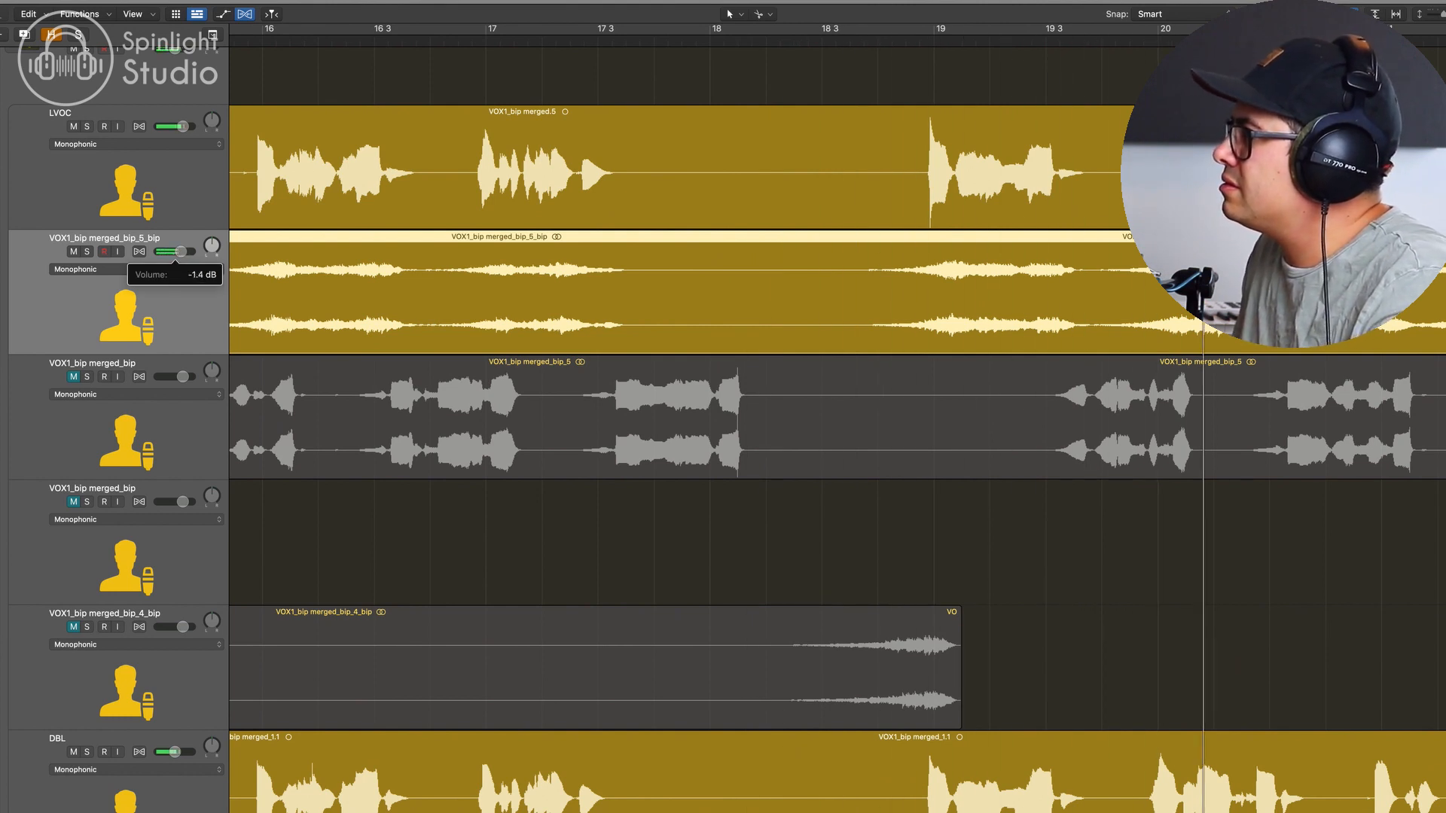